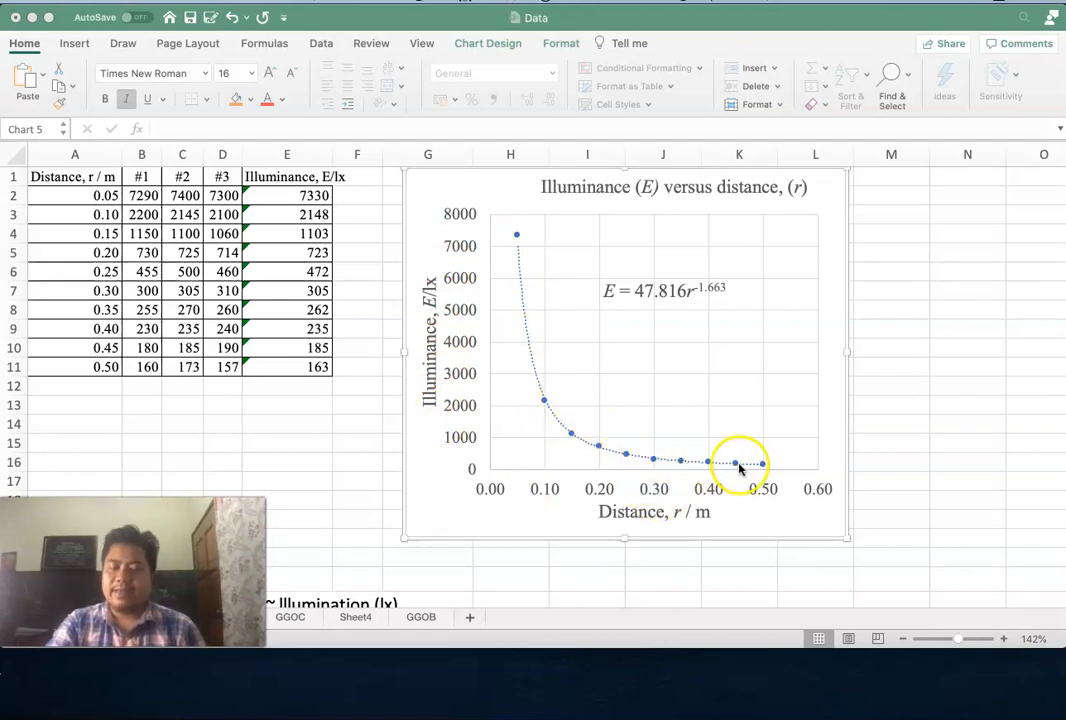
mouse_move(680, 444)
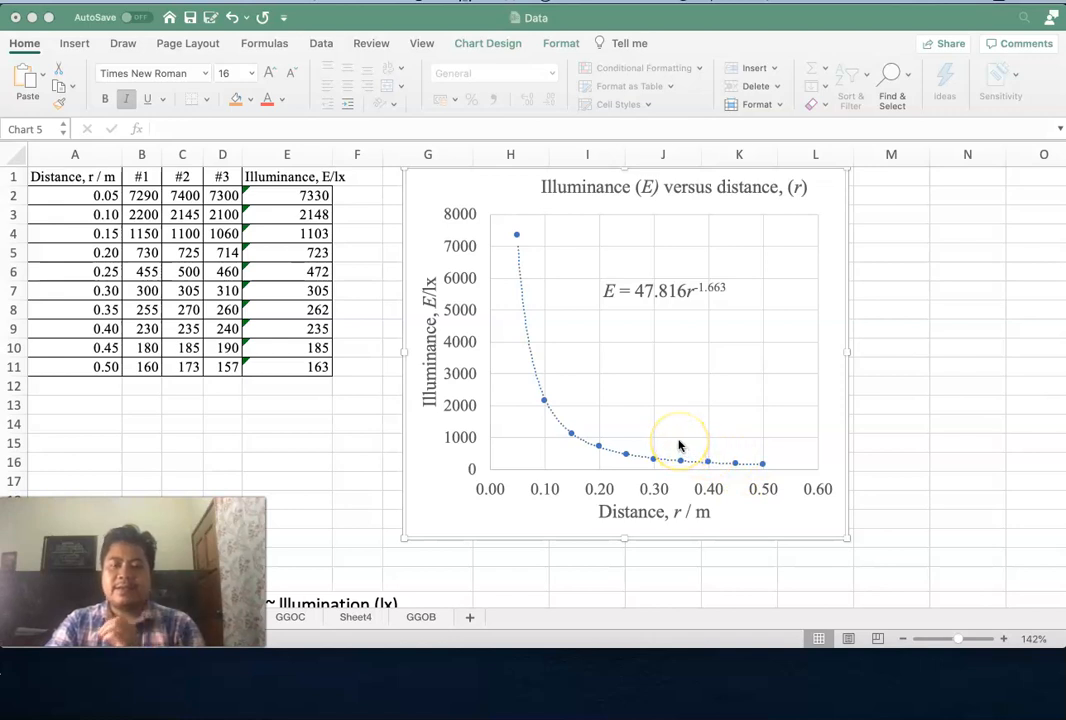
mouse_move(560, 428)
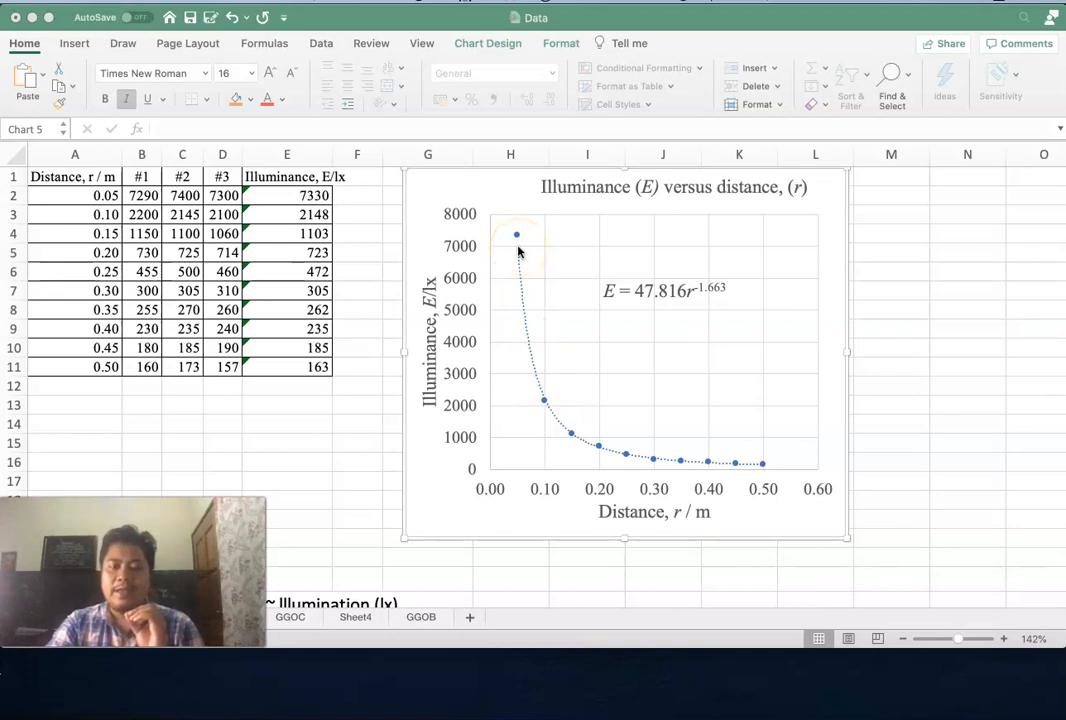
mouse_move(604, 432)
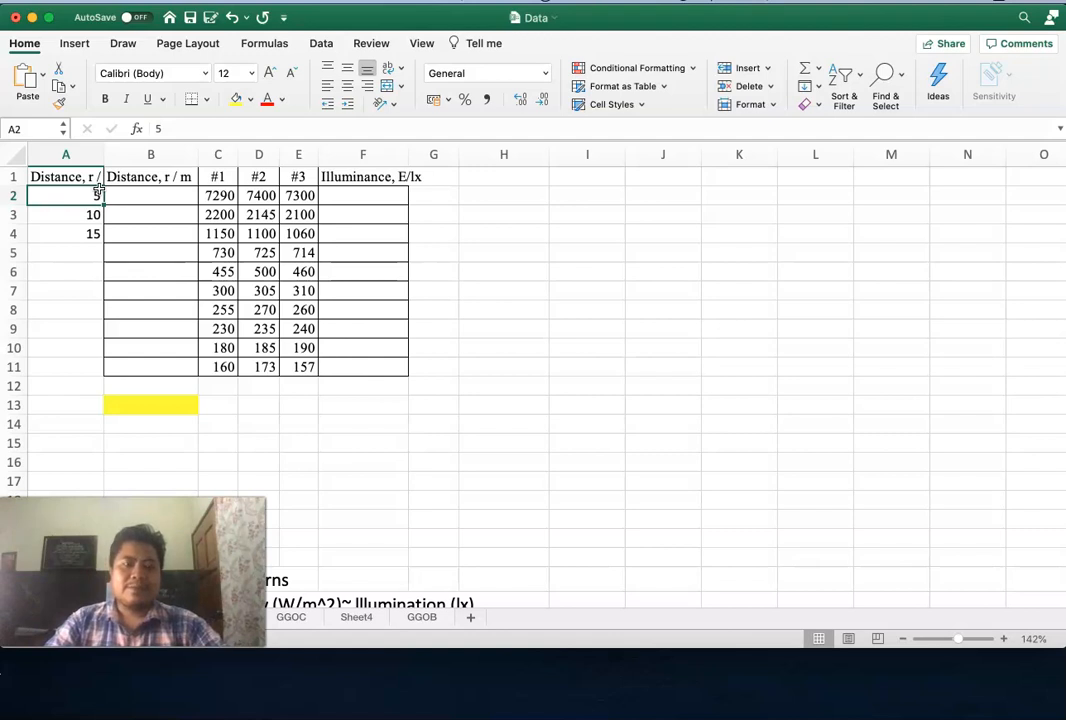
Widen column A so the 'Distance, r / cm' heading fits
drag(104, 160, 116, 160)
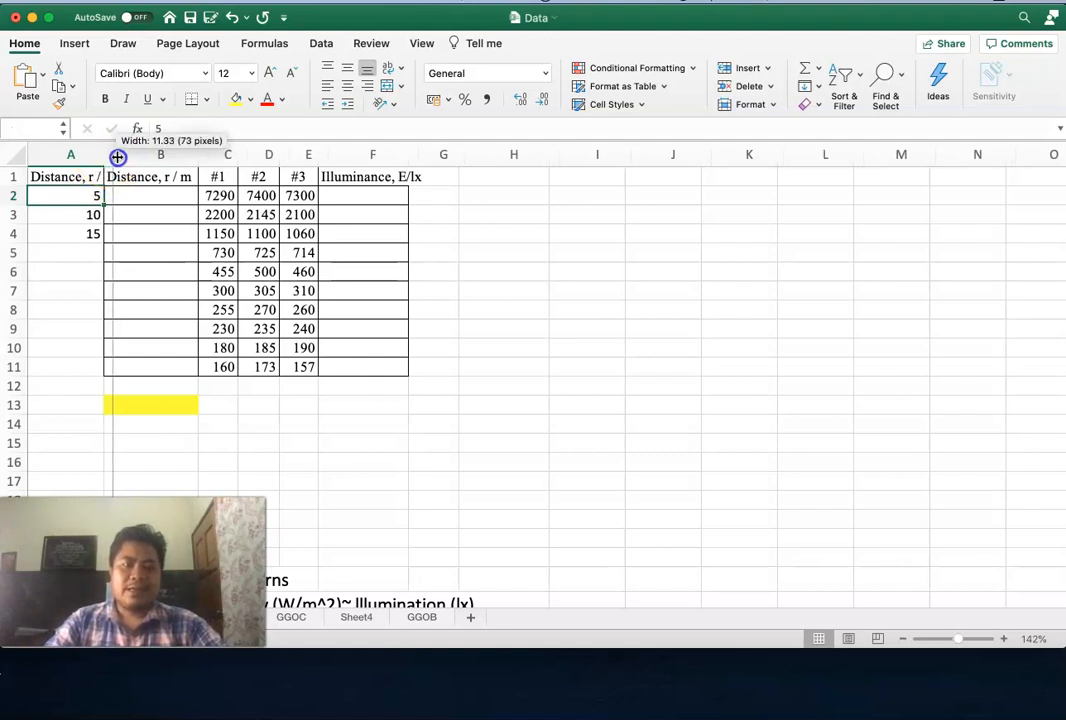
drag(116, 158, 128, 158)
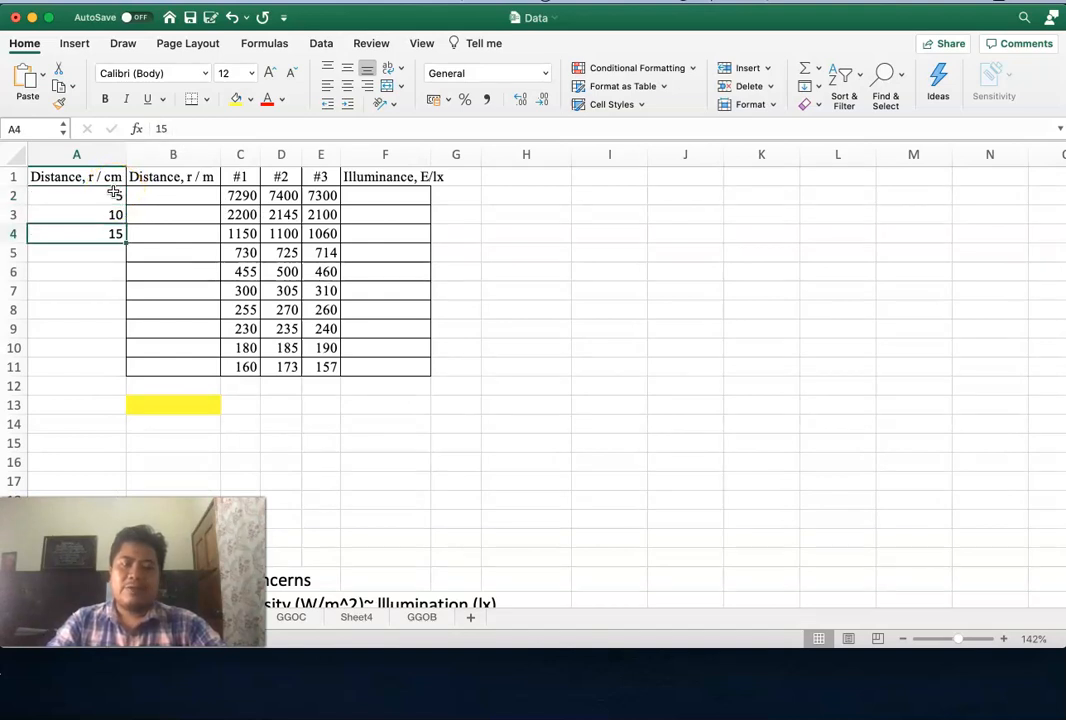
click(76, 252)
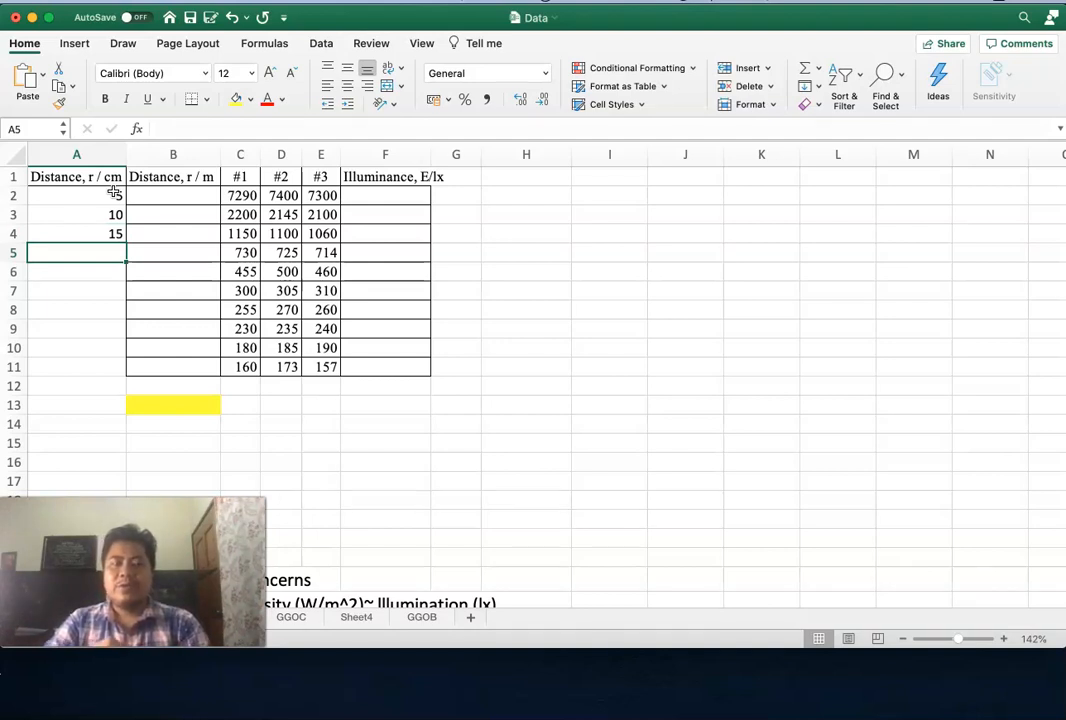
Extend the 5, 10, 15 series down to A11, giving distances 5 to 50 in steps of 5
click(76, 196)
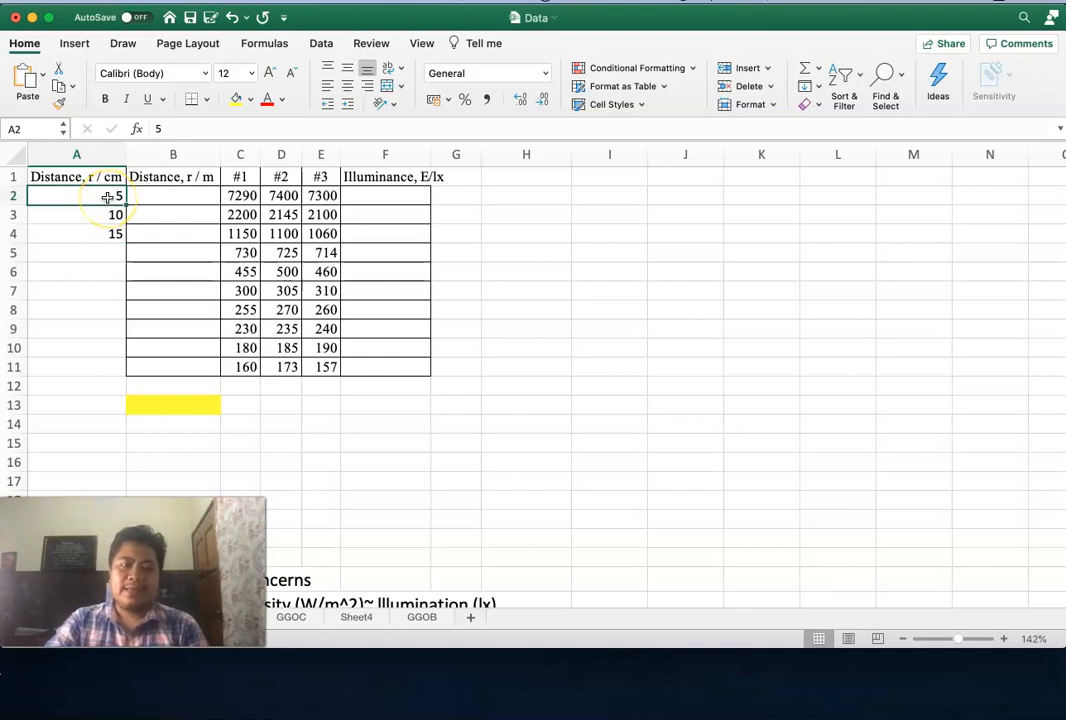
drag(76, 196, 76, 232)
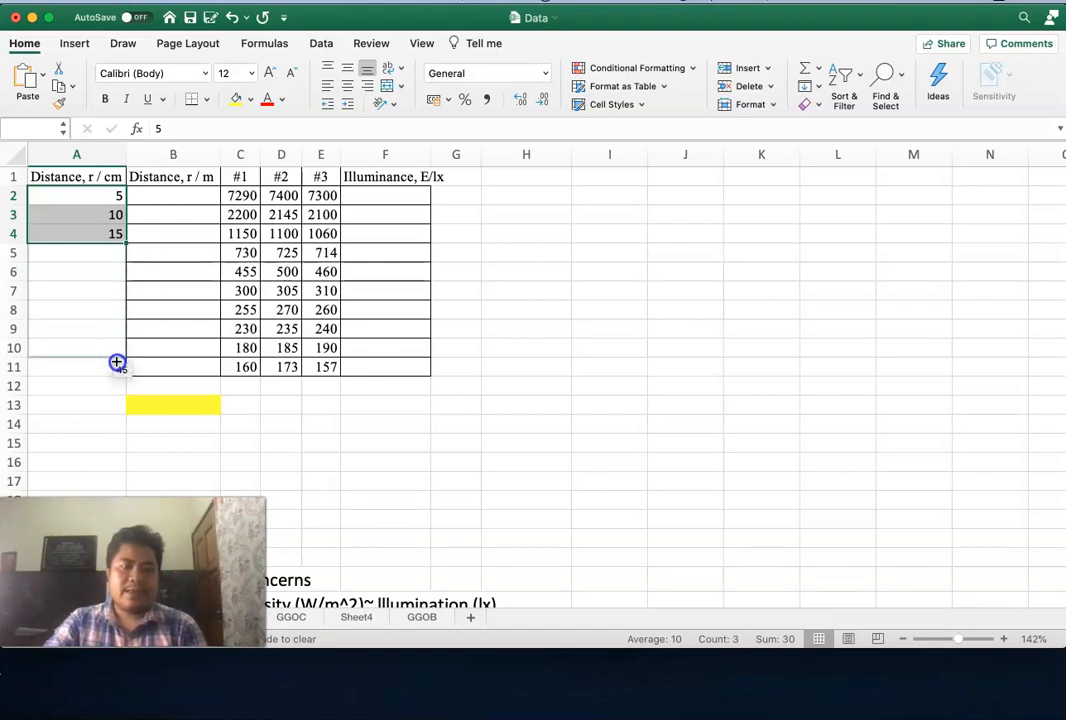
drag(116, 232, 116, 368)
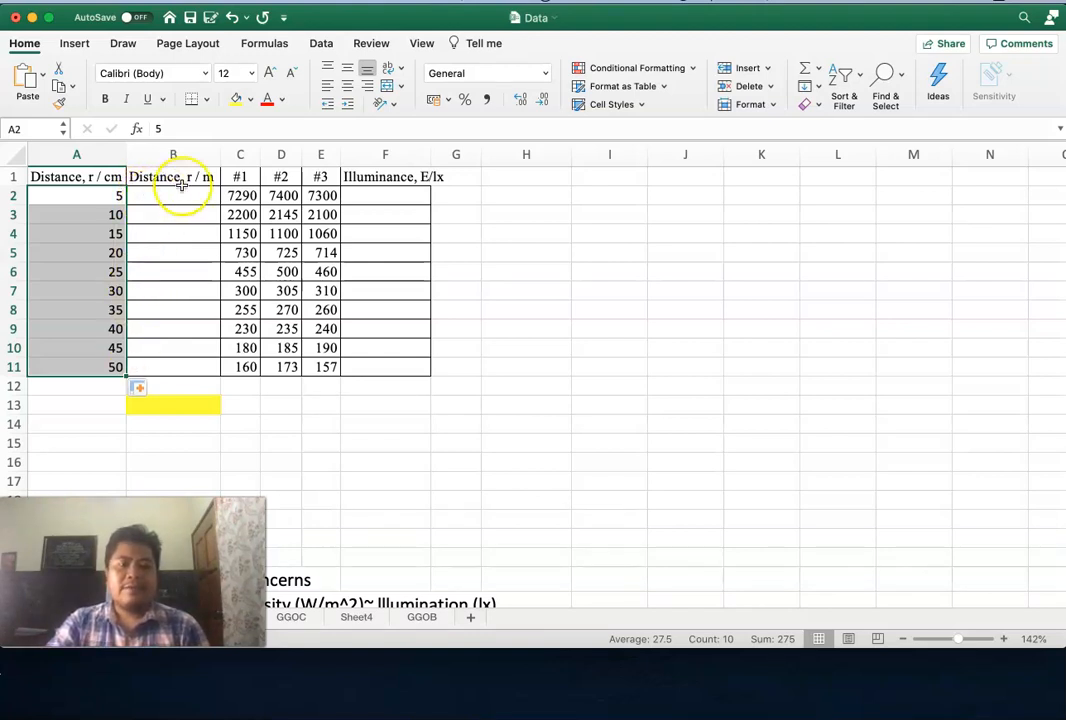
Enter =A2/100 in B2 and copy it down to B11, giving 0.05 to 0.50 m
click(172, 196)
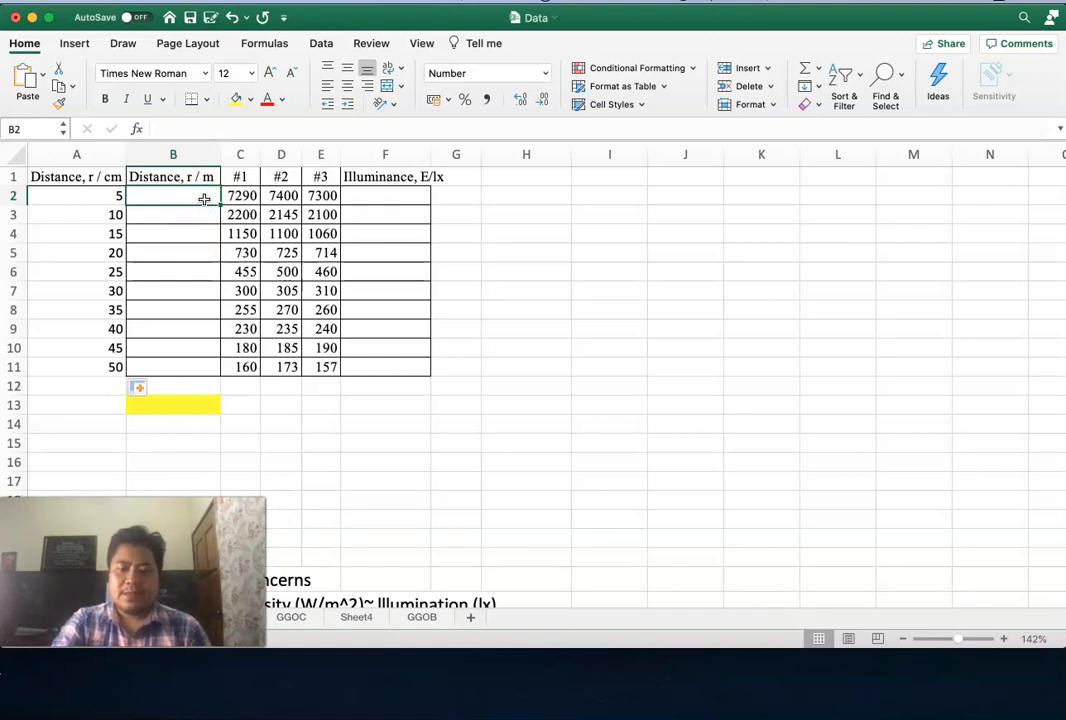
text(=)
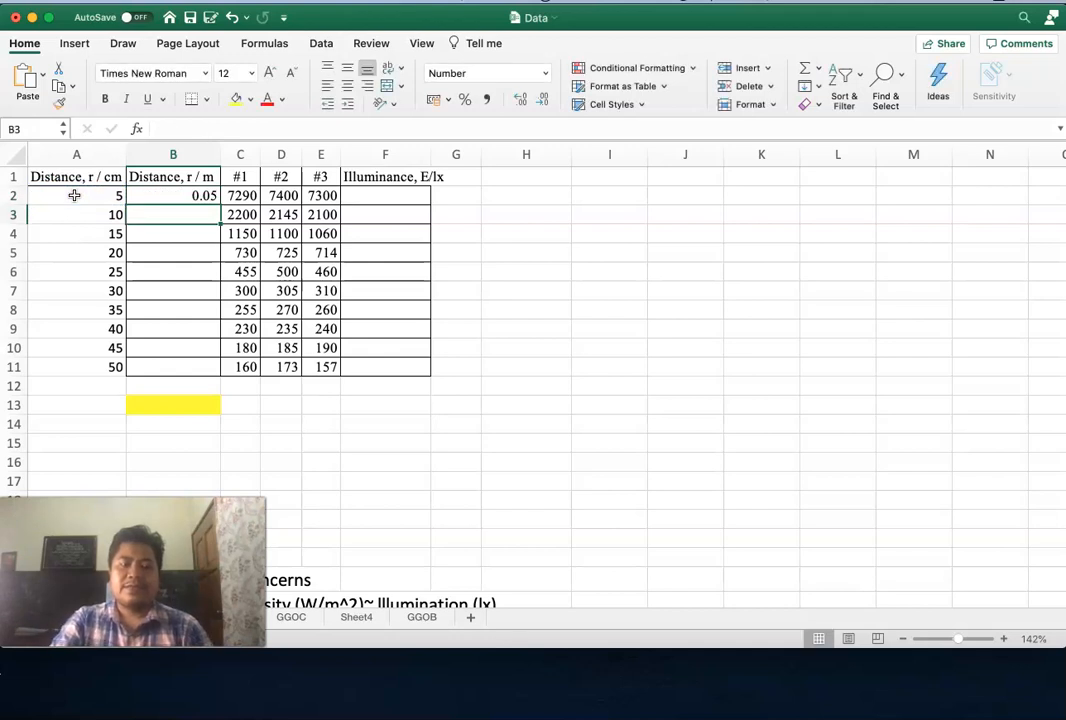
click(172, 196)
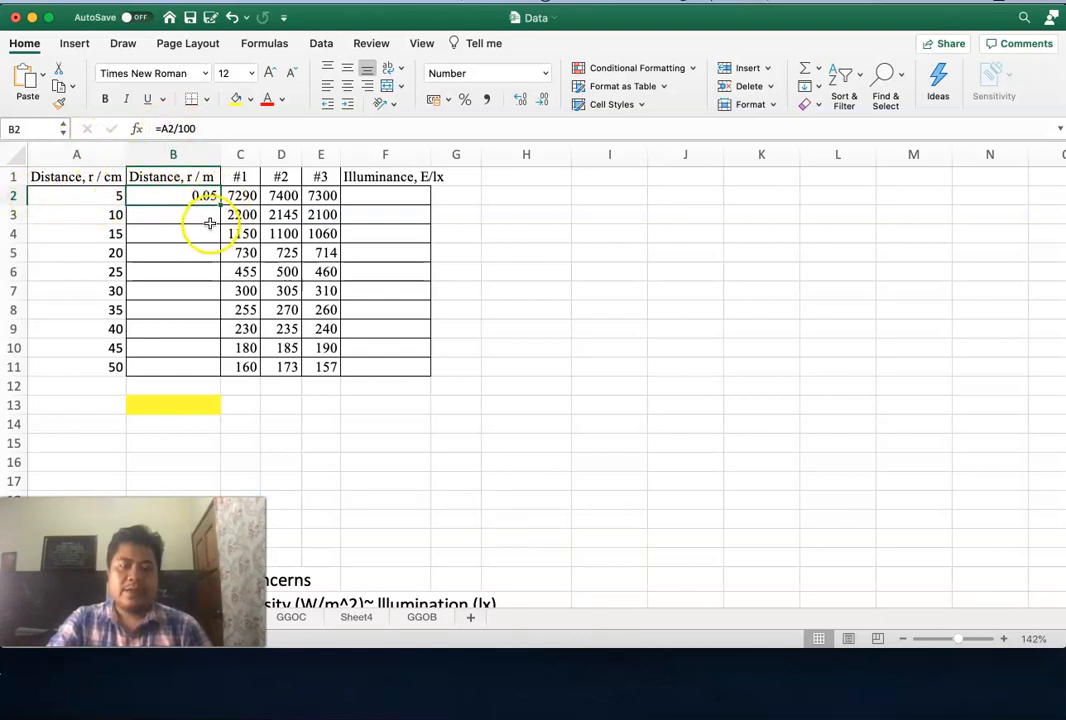
mouse_move(210, 232)
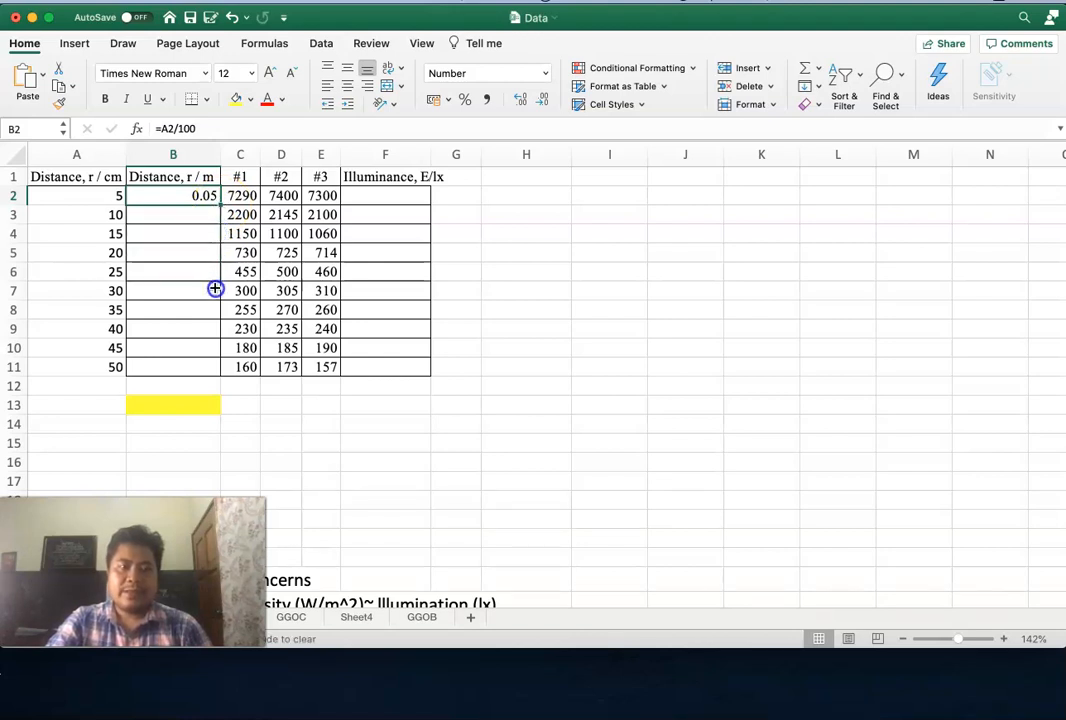
drag(216, 196, 216, 368)
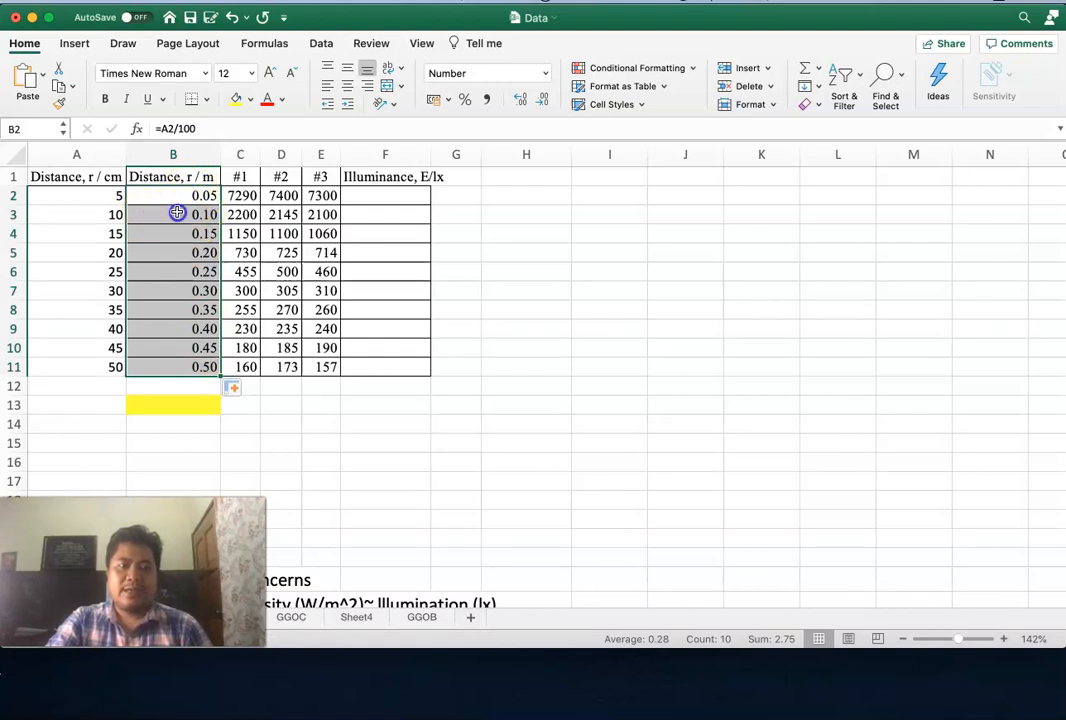
Check the copied conversion in B10, then move to F2 for the illuminance average
click(172, 196)
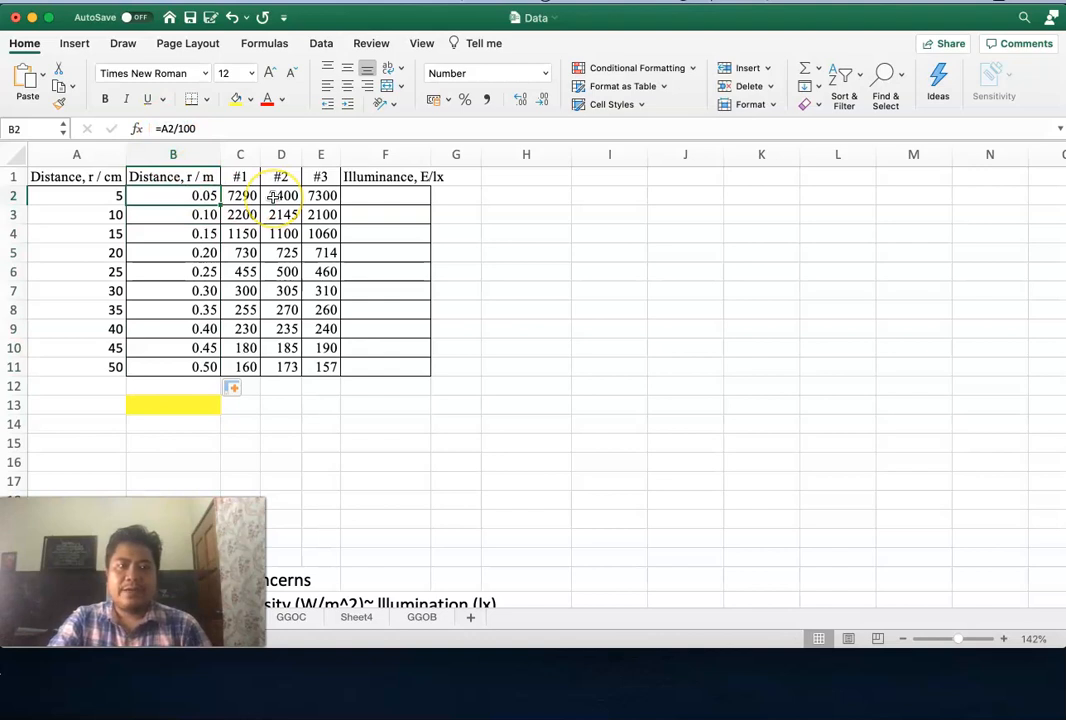
click(172, 290)
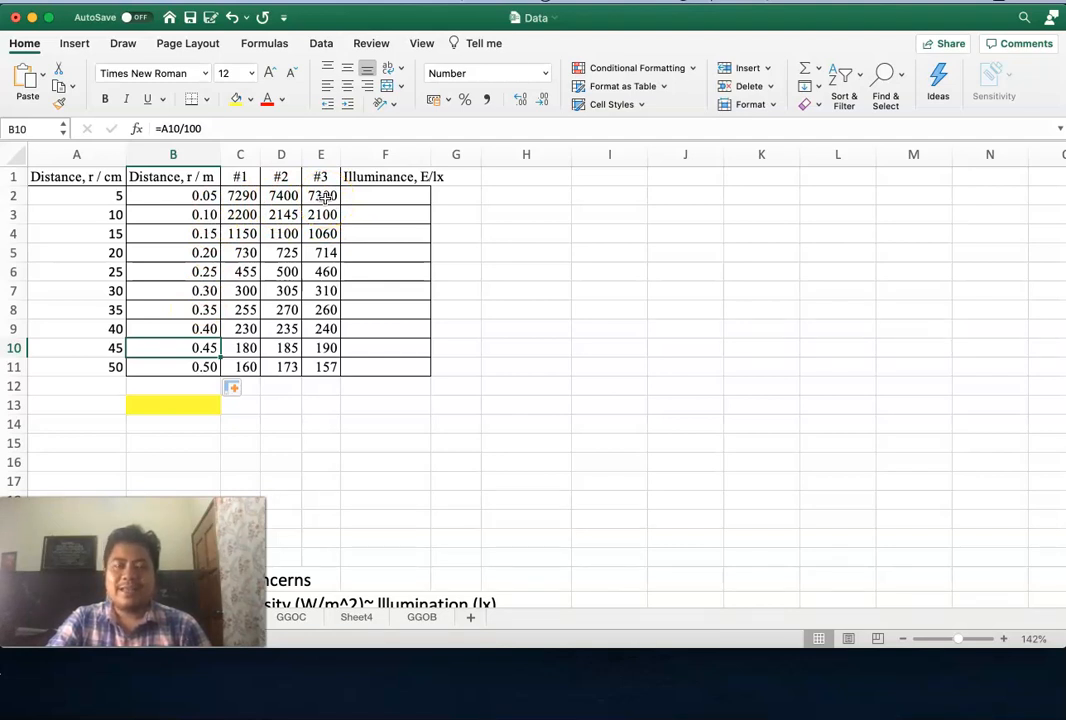
click(384, 196)
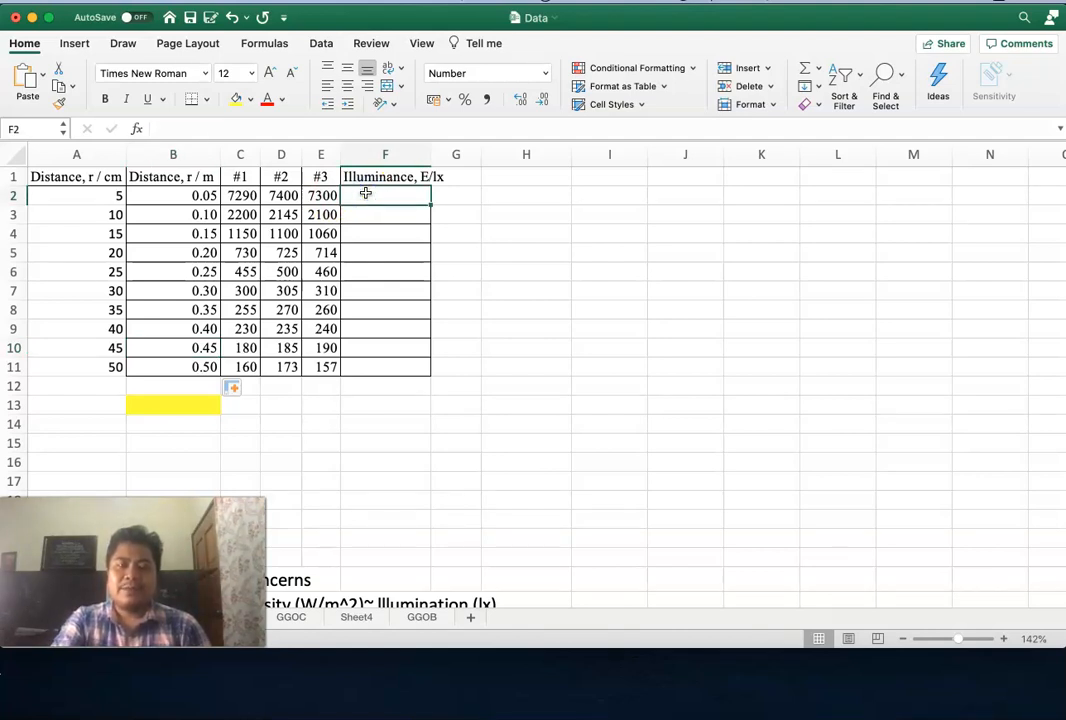
Build the average formula =(C2+D2+E2)/3 in F2 from the three readings
text(=)
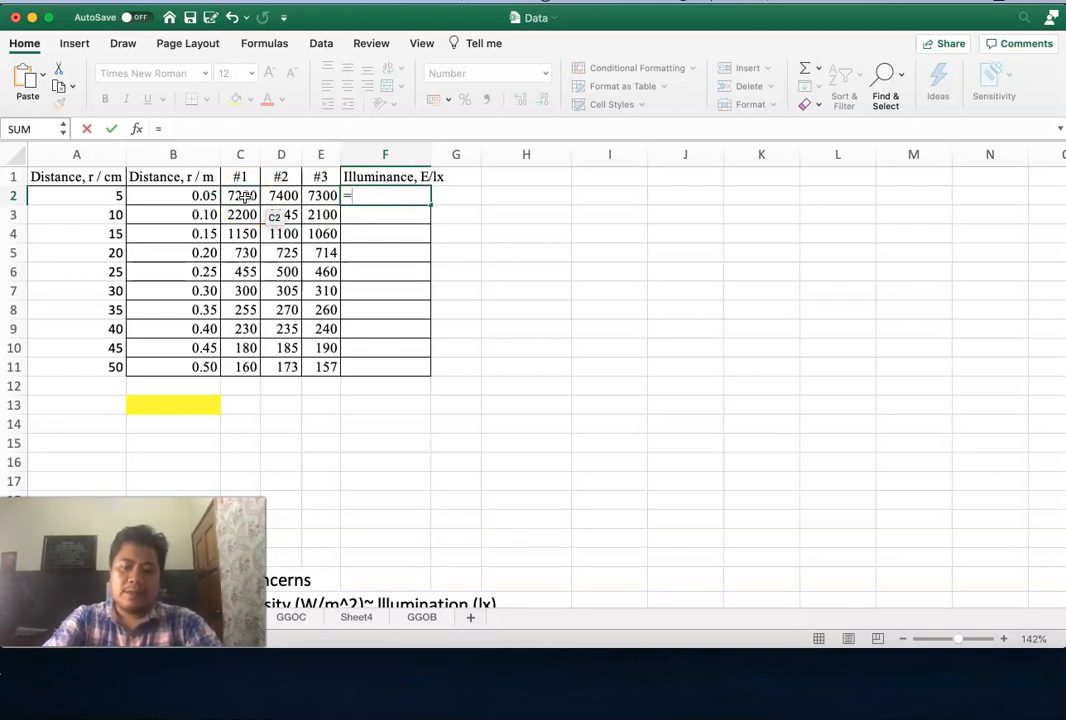
click(240, 196)
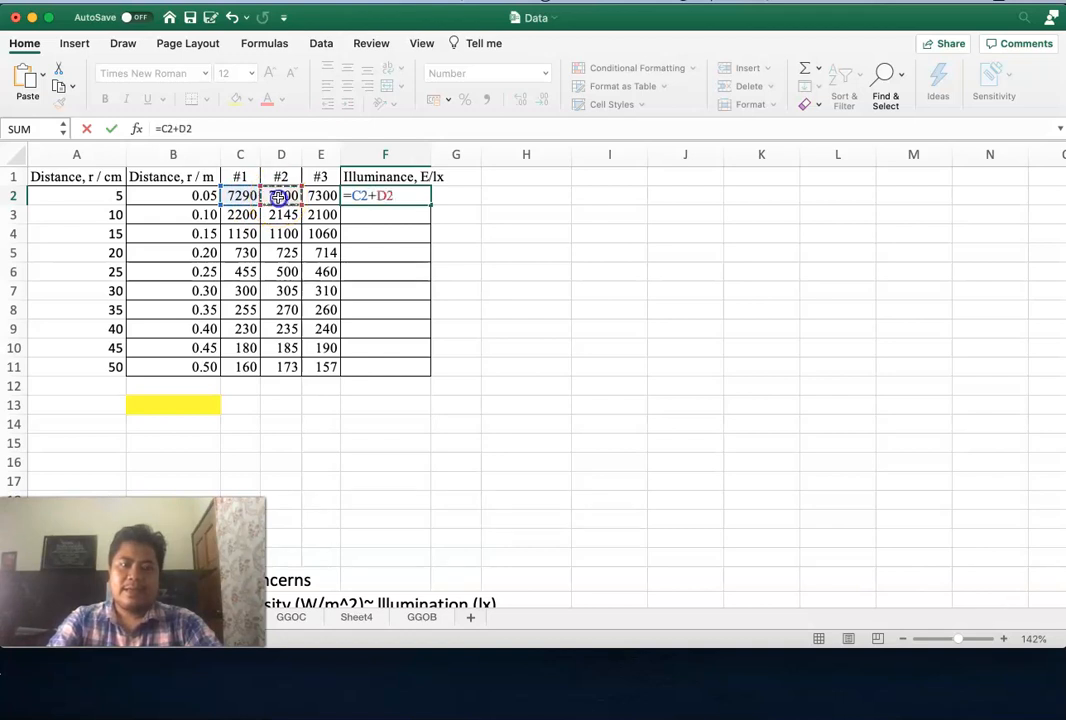
click(320, 196)
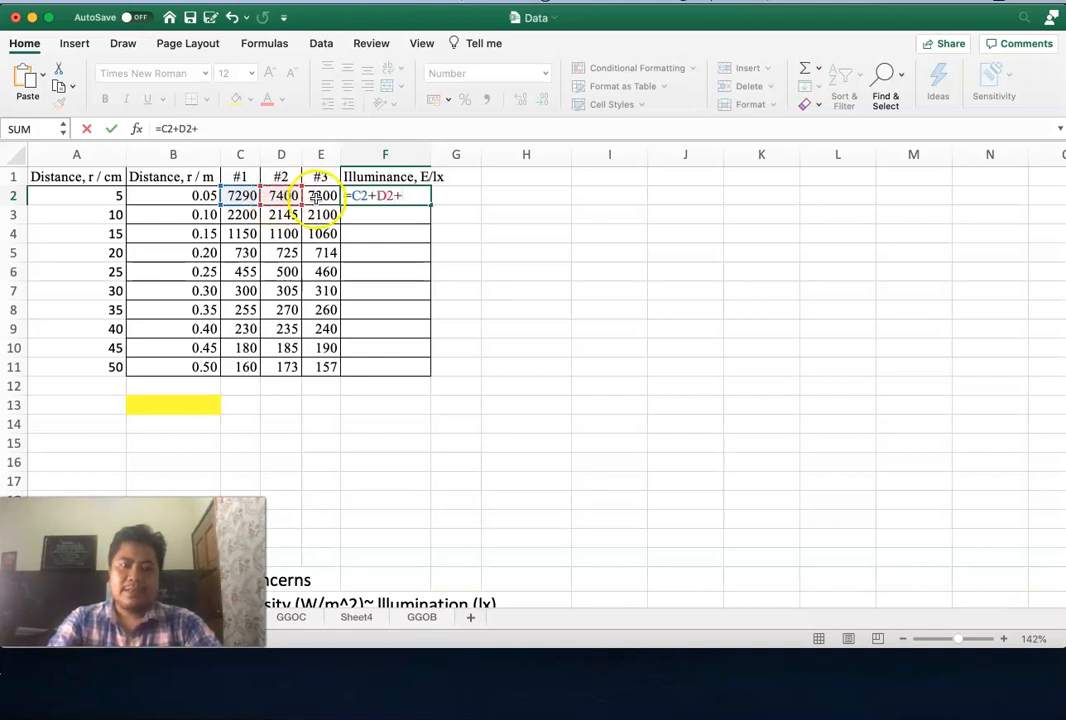
click(320, 196)
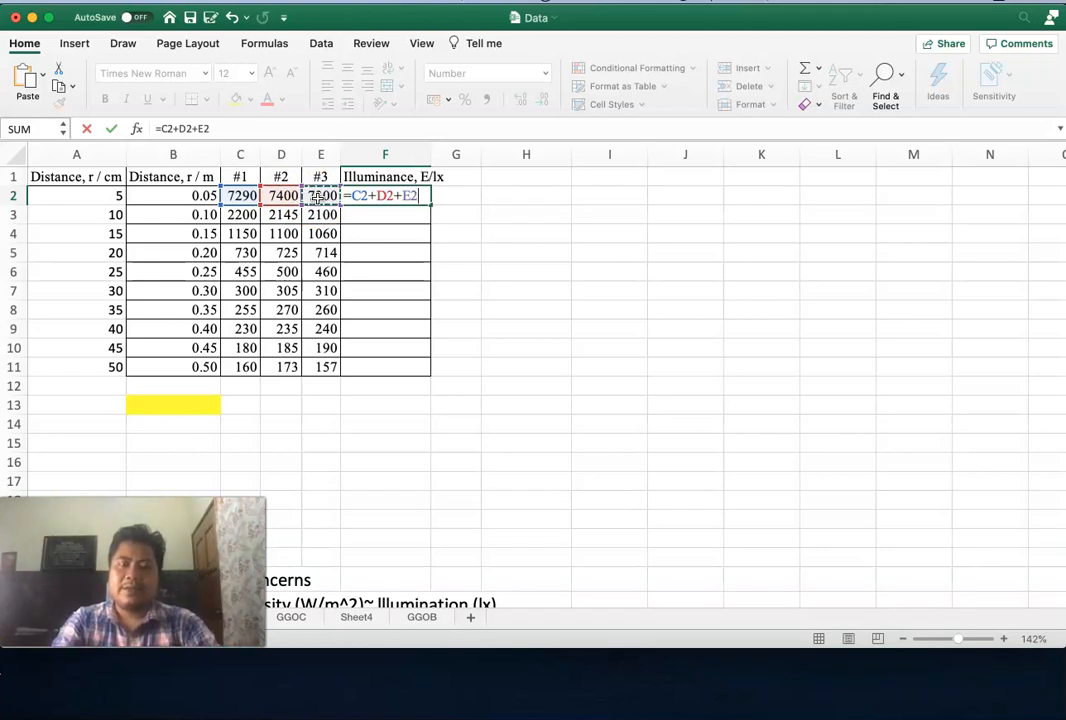
text(/)
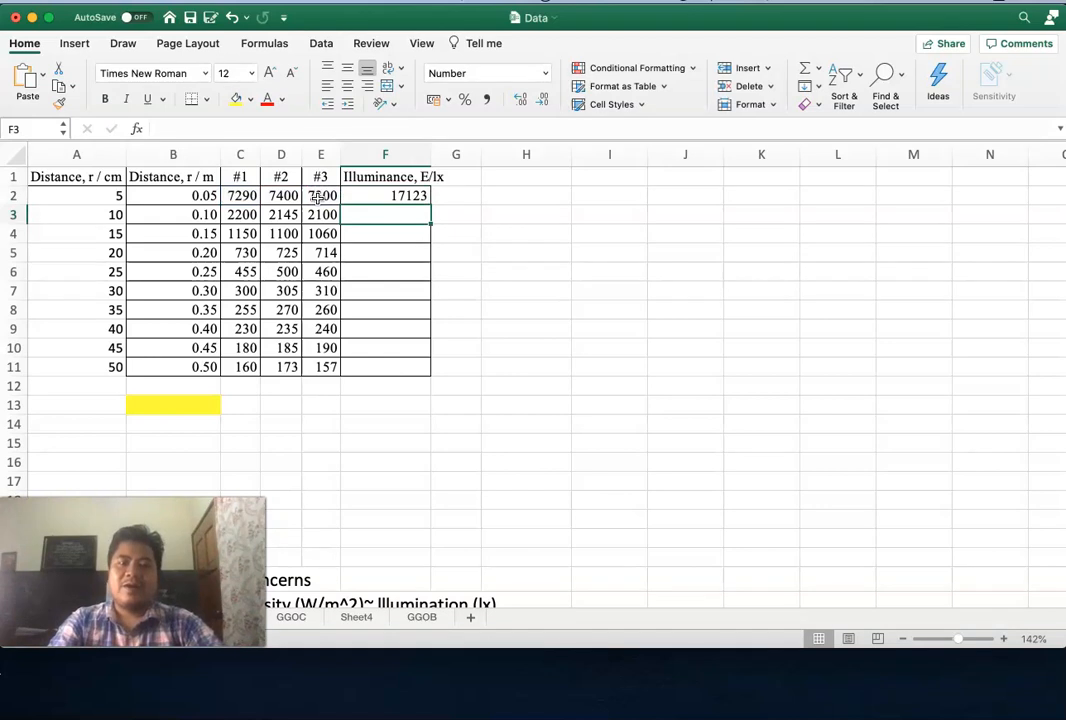
click(384, 196)
text(=(C2+D2+E2)/3)
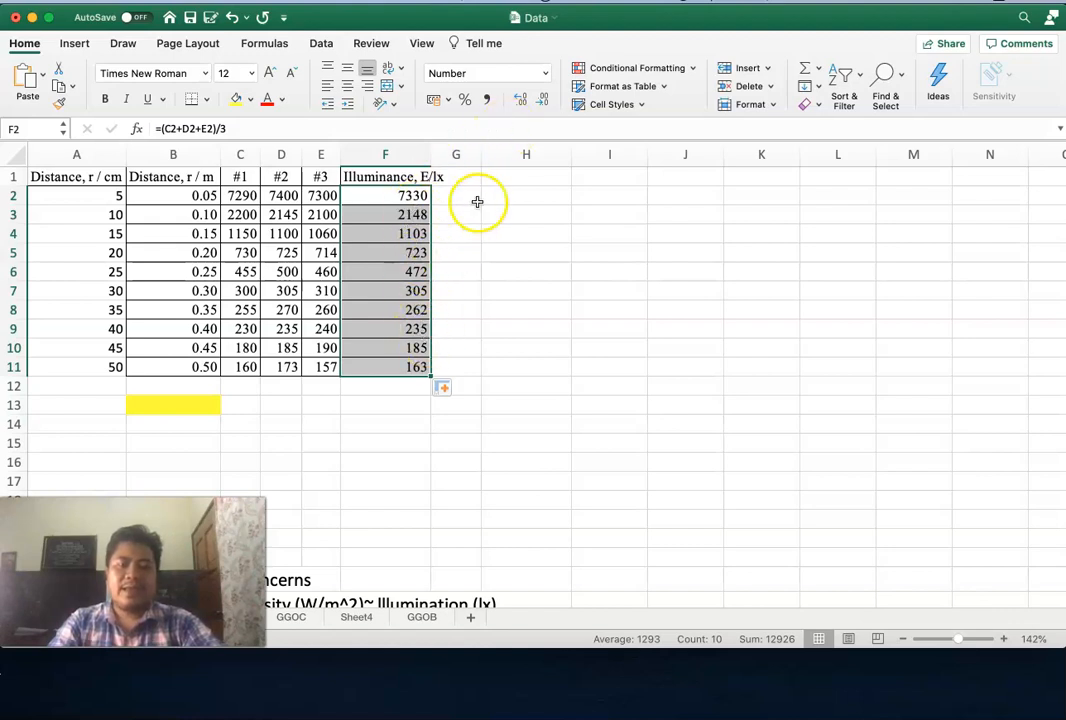
mouse_move(522, 108)
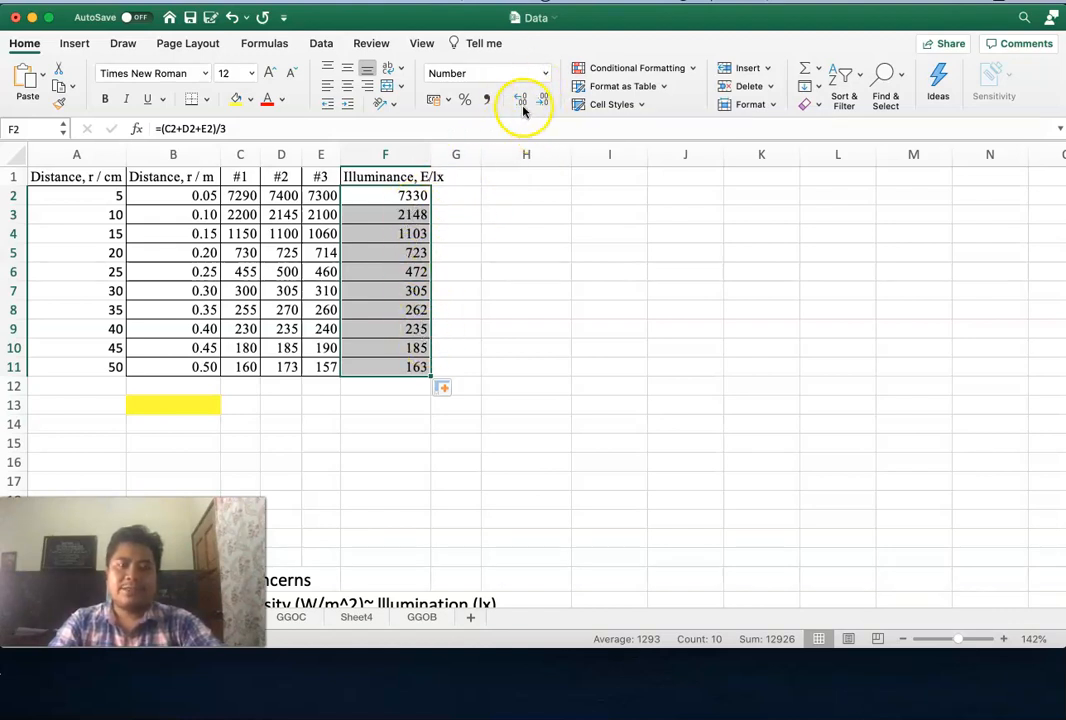
mouse_move(518, 100)
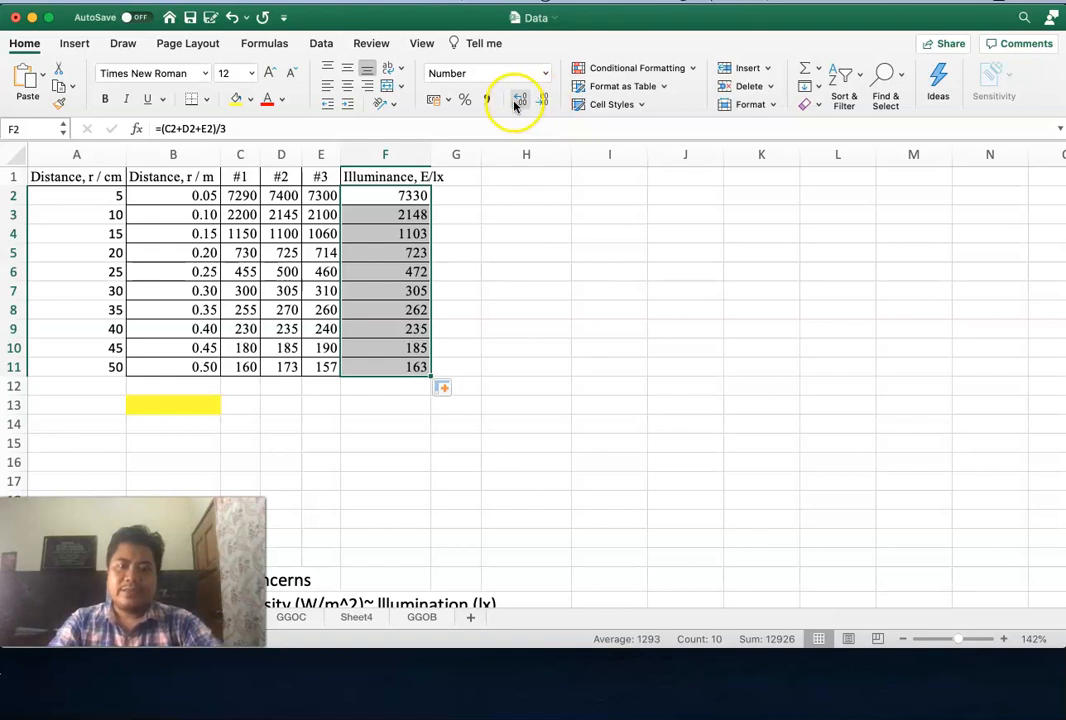
Adjust the decimal places shown so the illuminance averages display as whole numbers
click(520, 100)
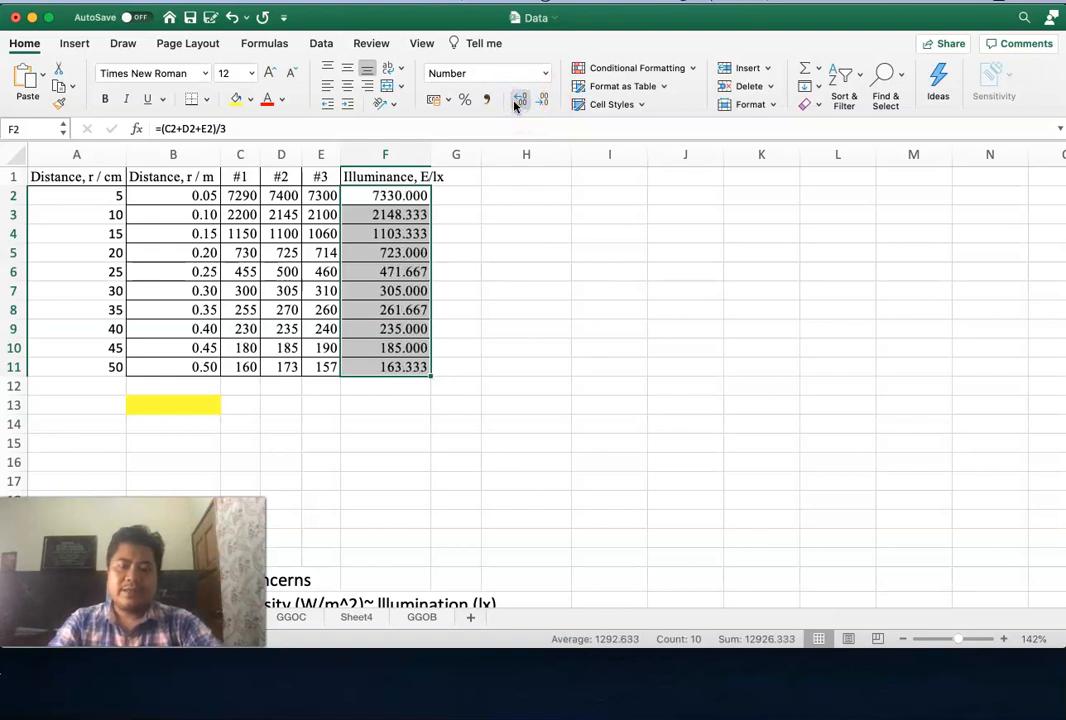
click(546, 100)
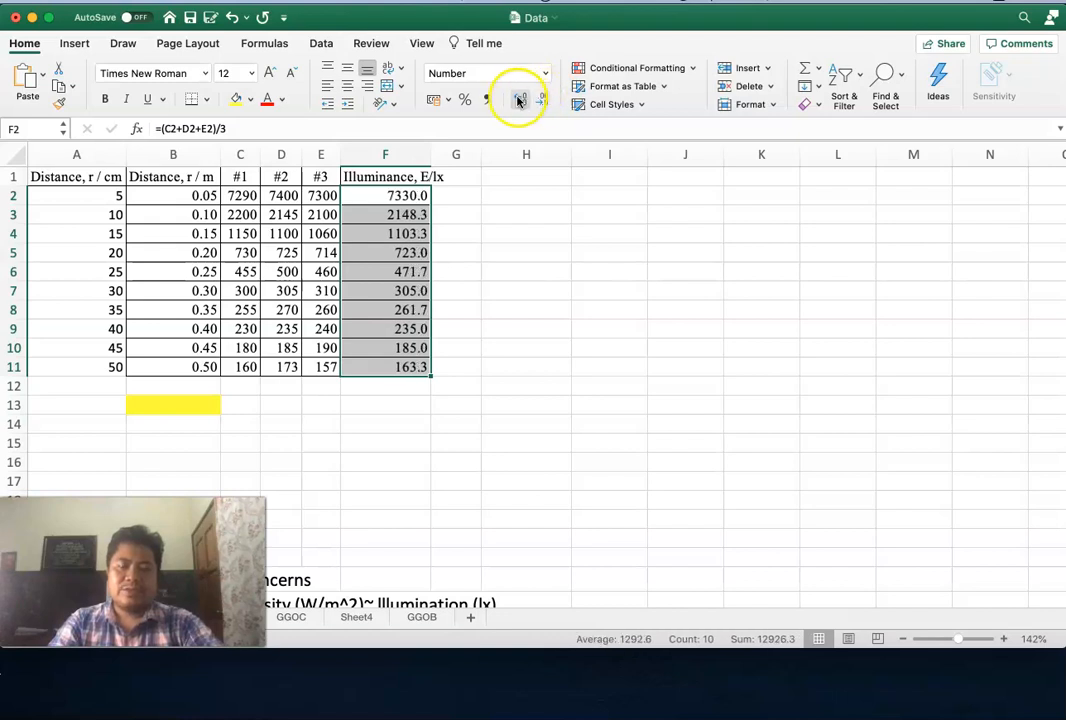
click(520, 98)
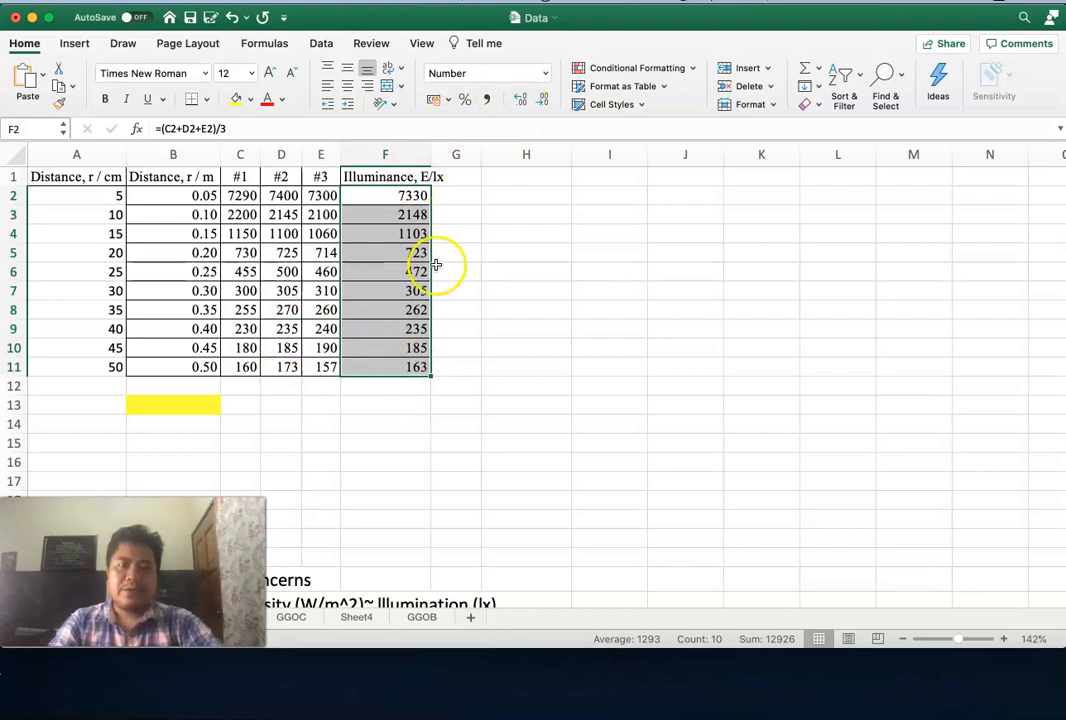
click(456, 272)
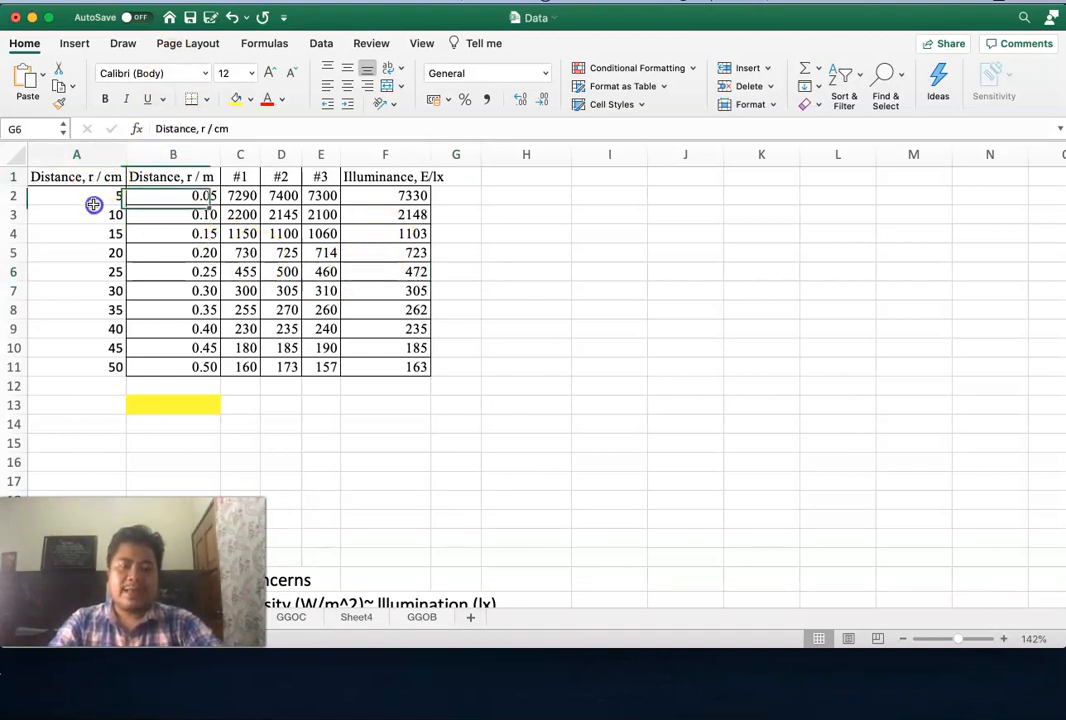
Select the centimetre distances A1:A11 together with the illuminance column F1:F11
drag(92, 204, 92, 368)
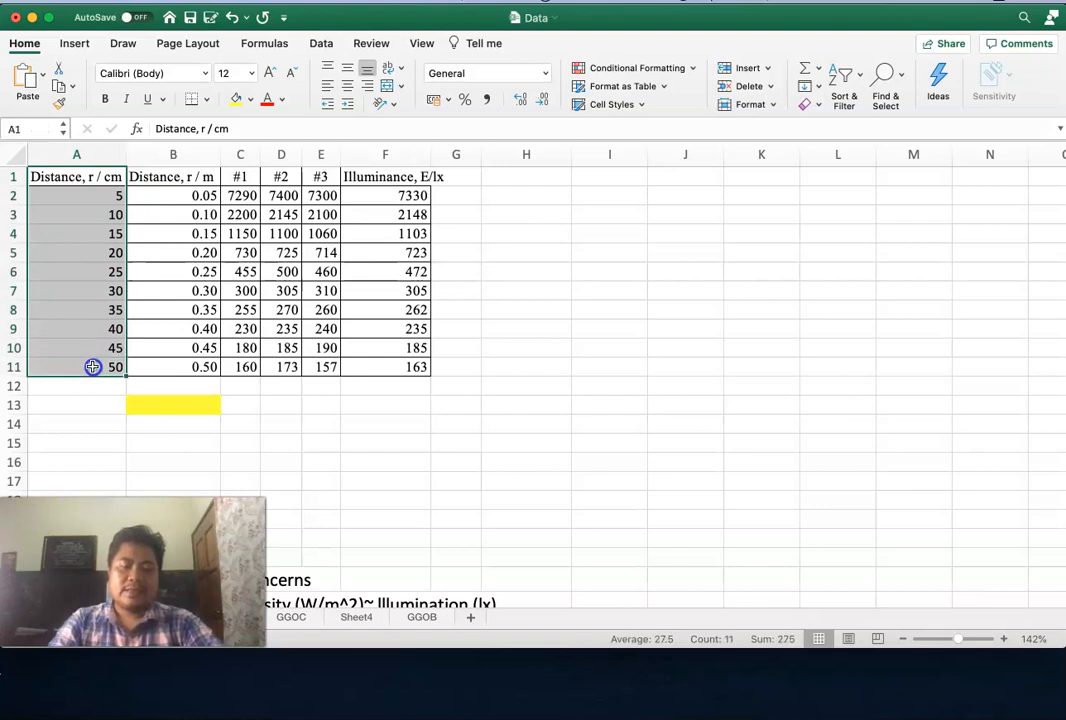
click(150, 72)
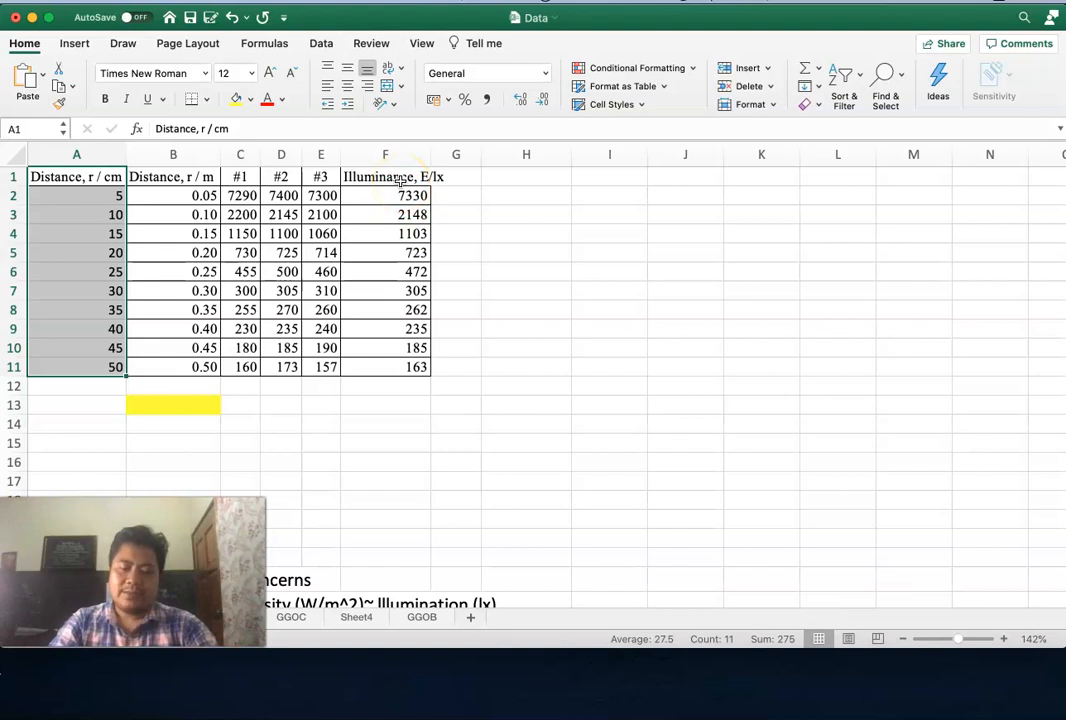
click(392, 176)
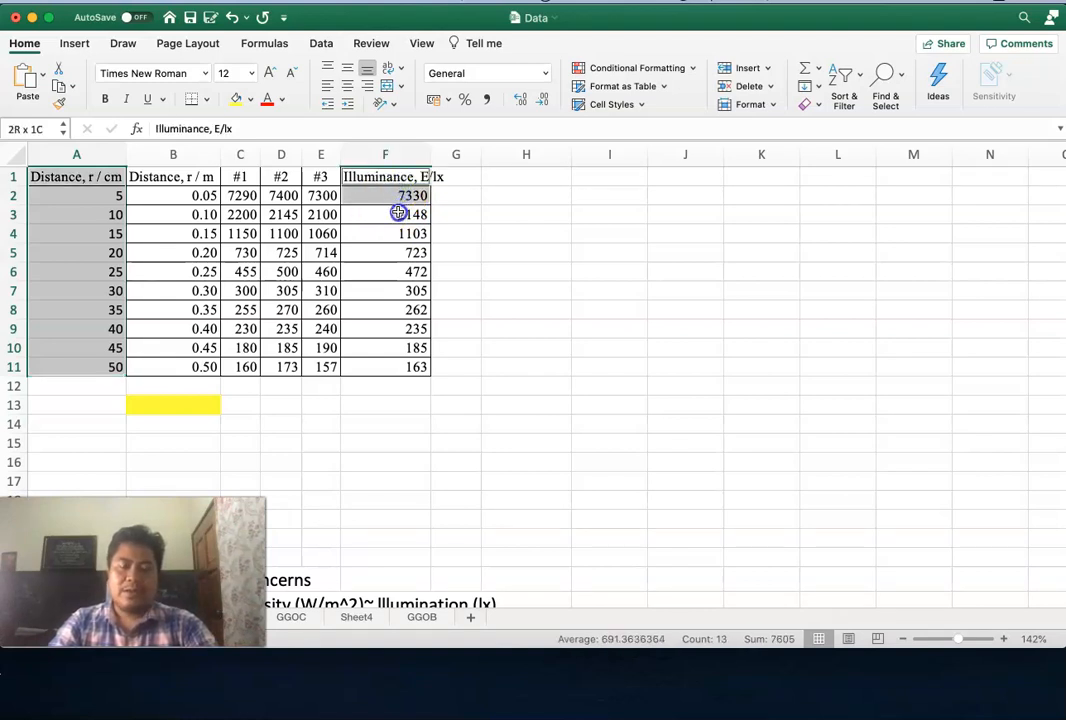
drag(396, 212, 396, 348)
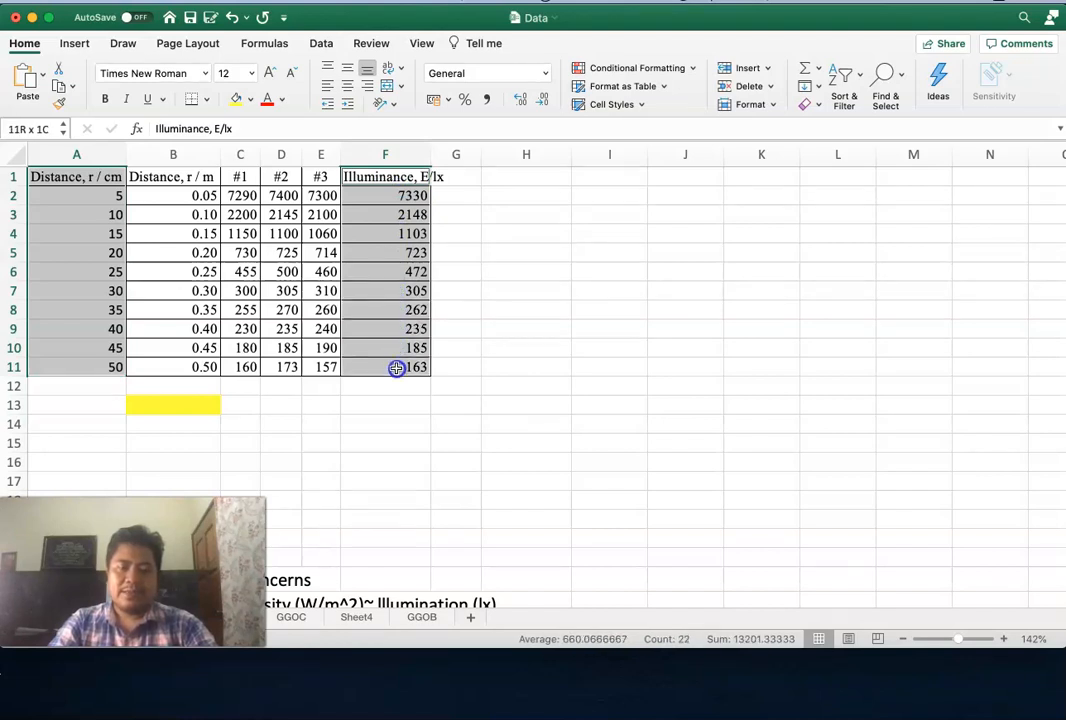
click(396, 368)
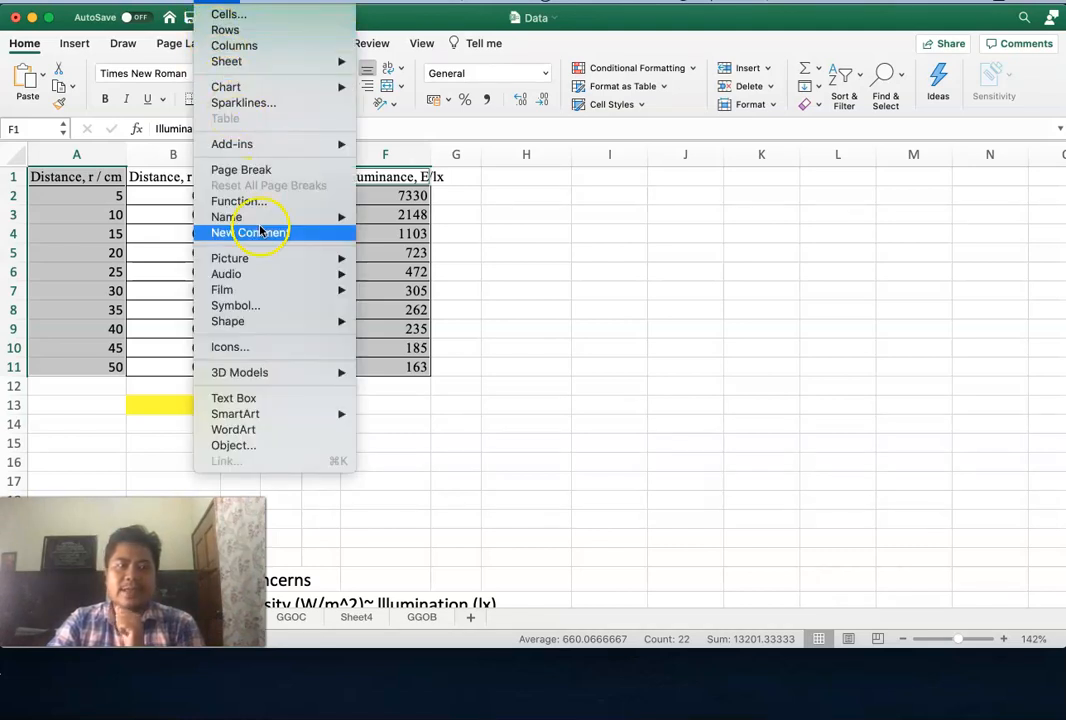
mouse_move(240, 372)
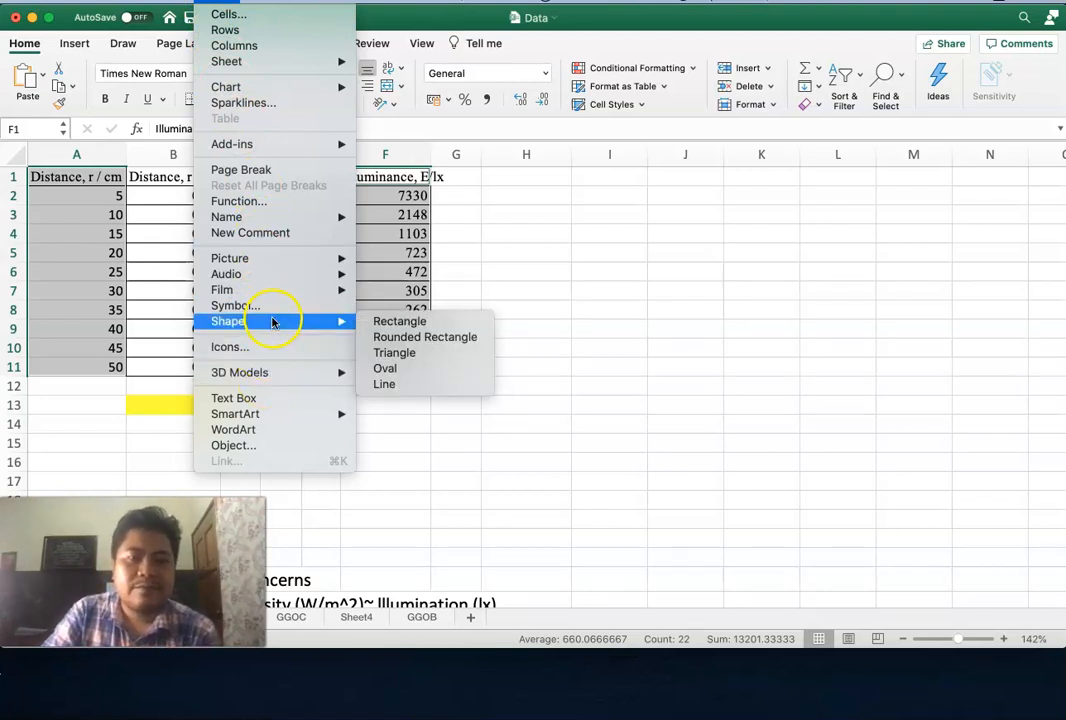
mouse_move(308, 128)
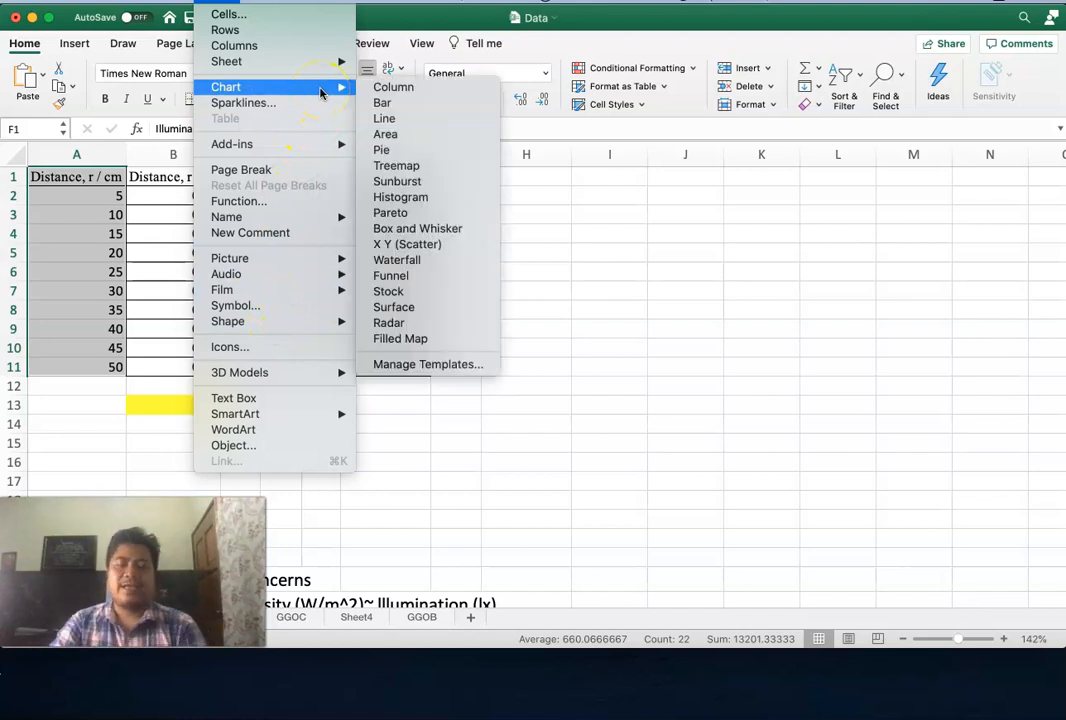
mouse_move(330, 88)
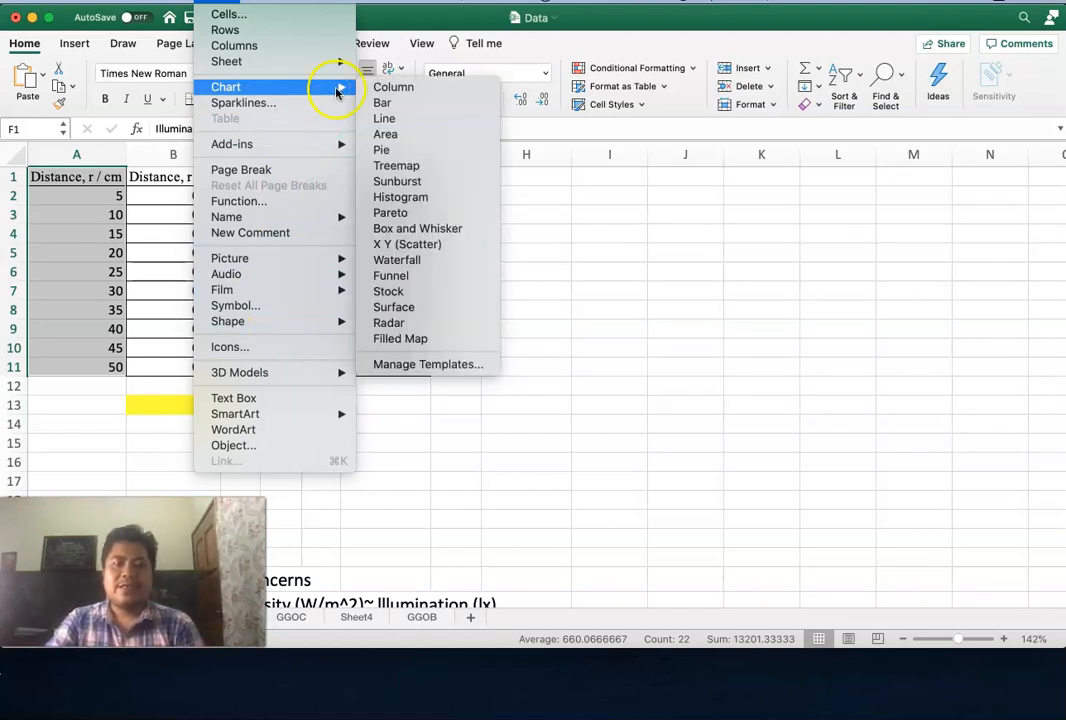
mouse_move(380, 148)
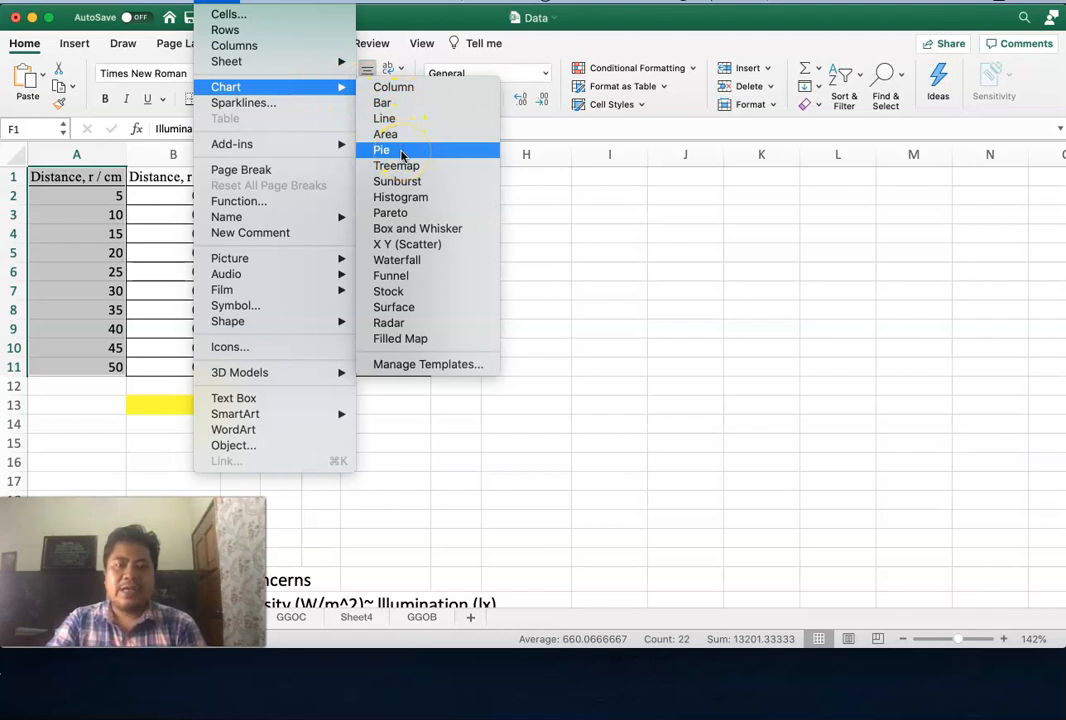
mouse_move(384, 118)
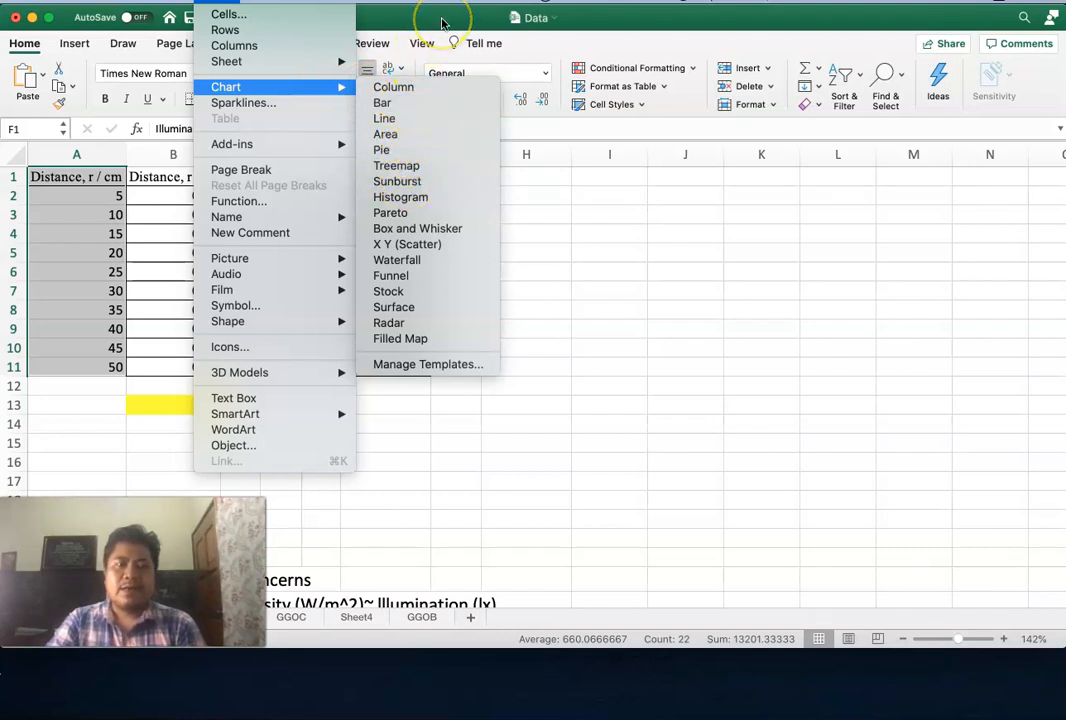
Insert a plain X Y scatter chart of illuminance against distance from the Insert ribbon
click(74, 44)
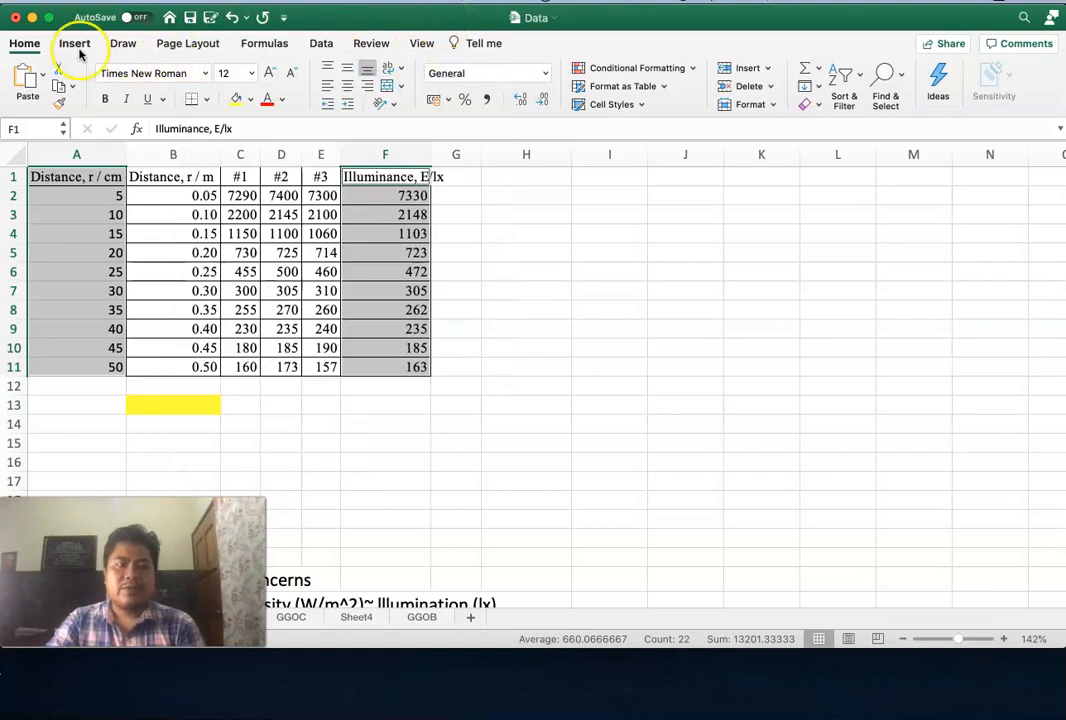
click(74, 42)
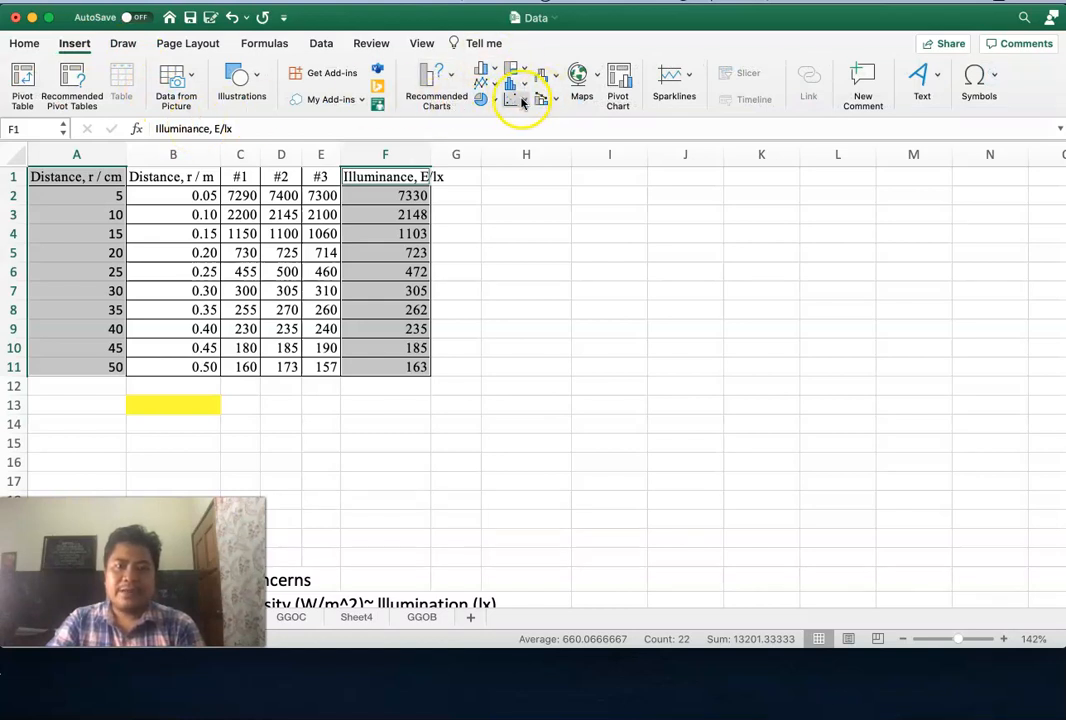
click(520, 84)
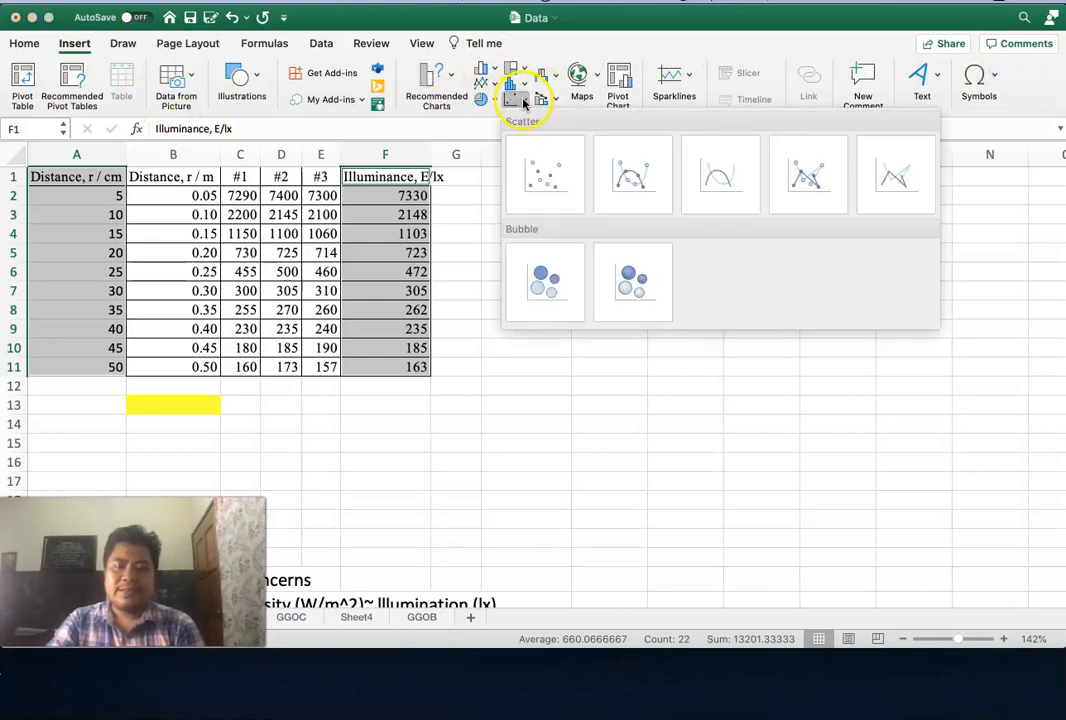
mouse_move(544, 176)
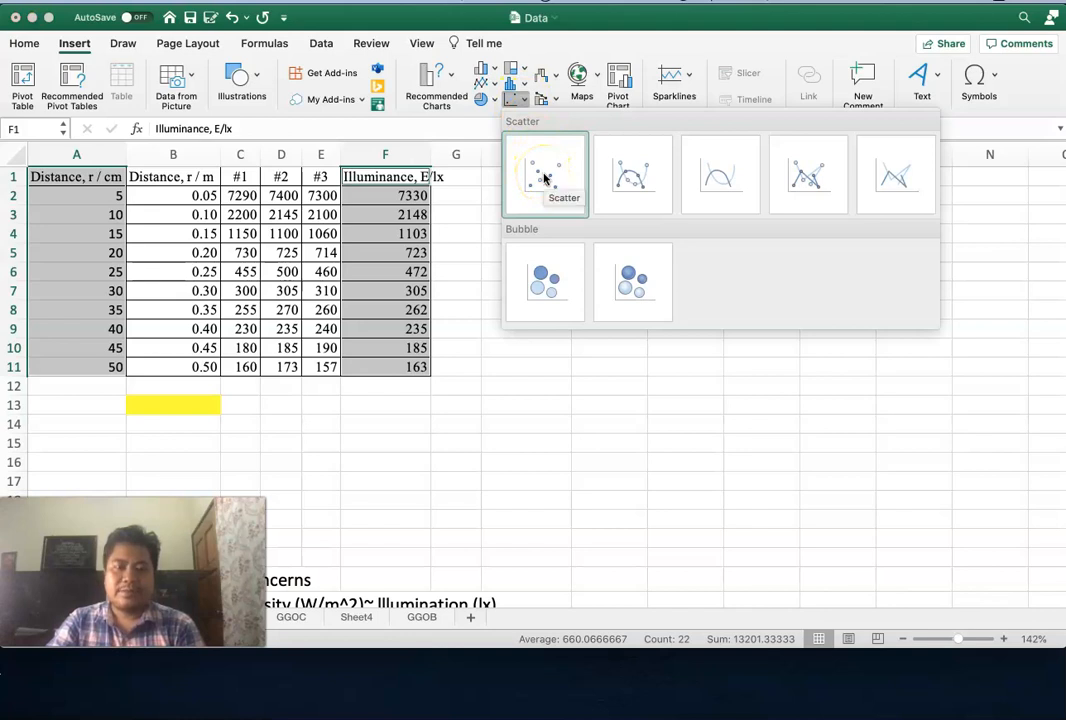
click(544, 172)
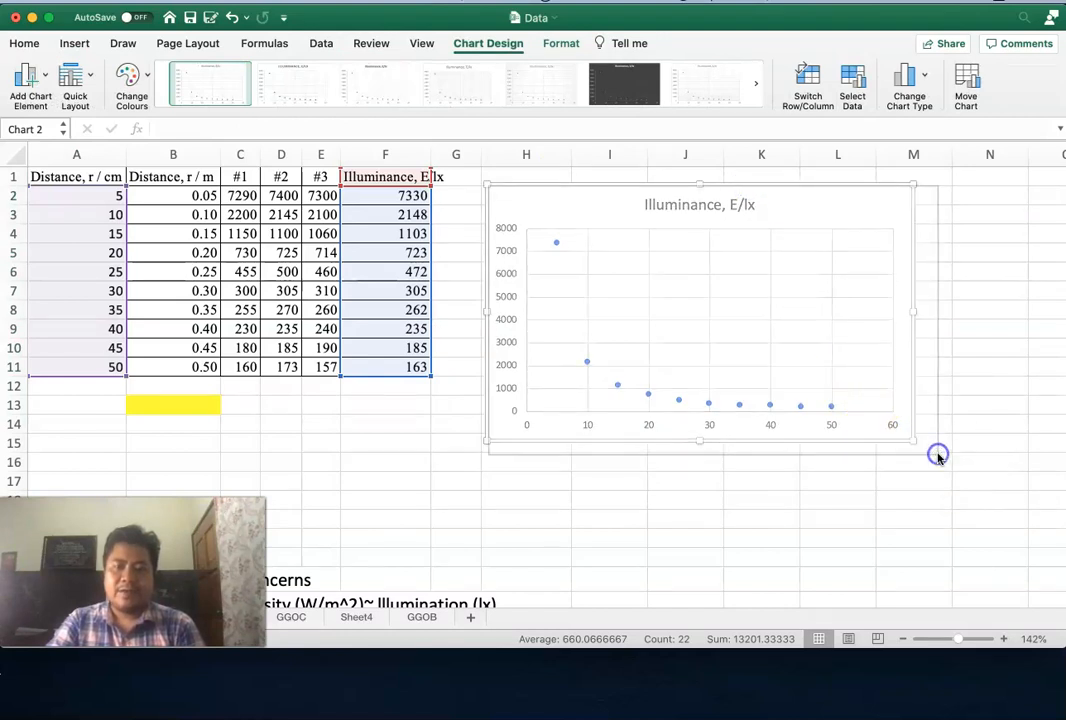
drag(912, 444, 936, 456)
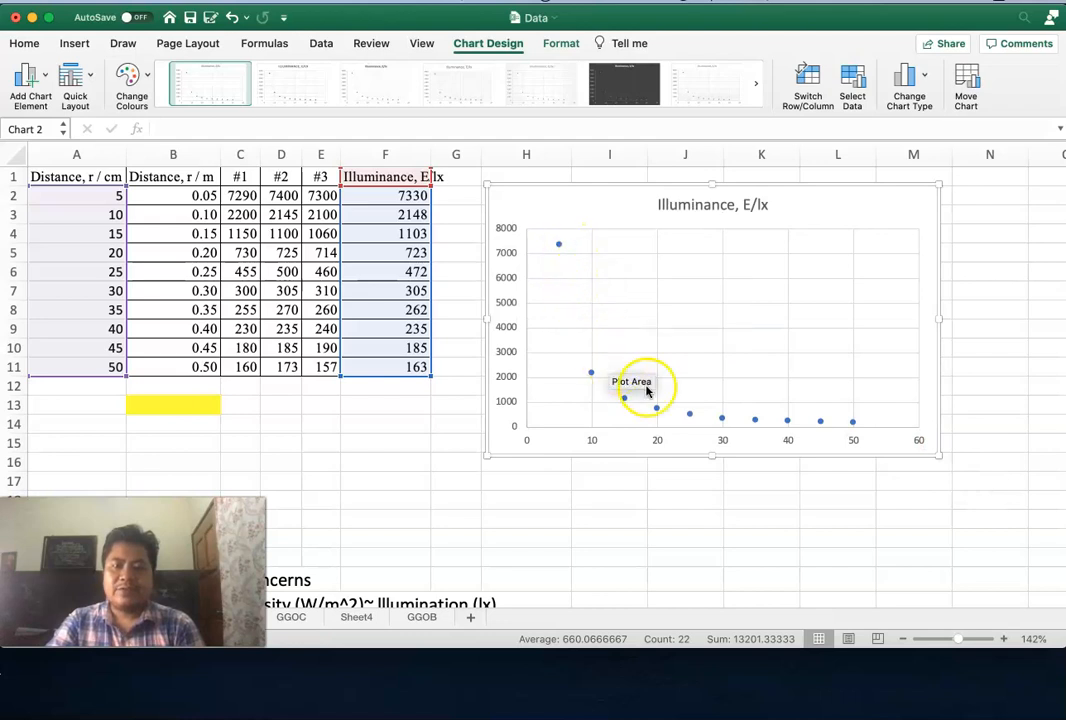
mouse_move(760, 220)
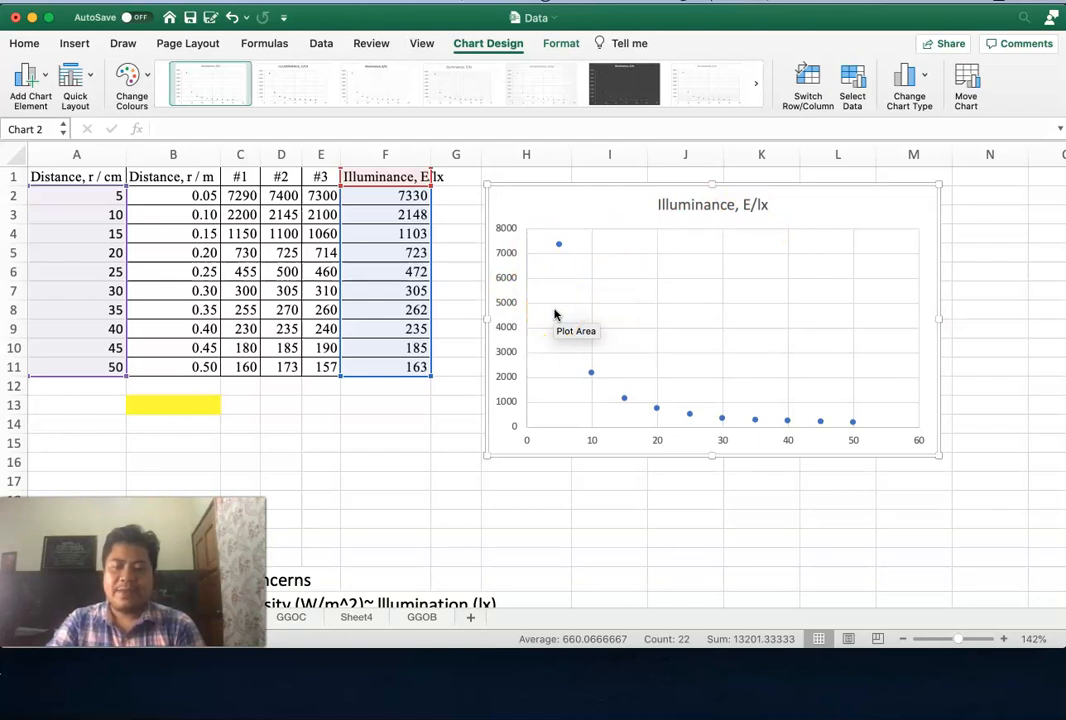
mouse_move(560, 278)
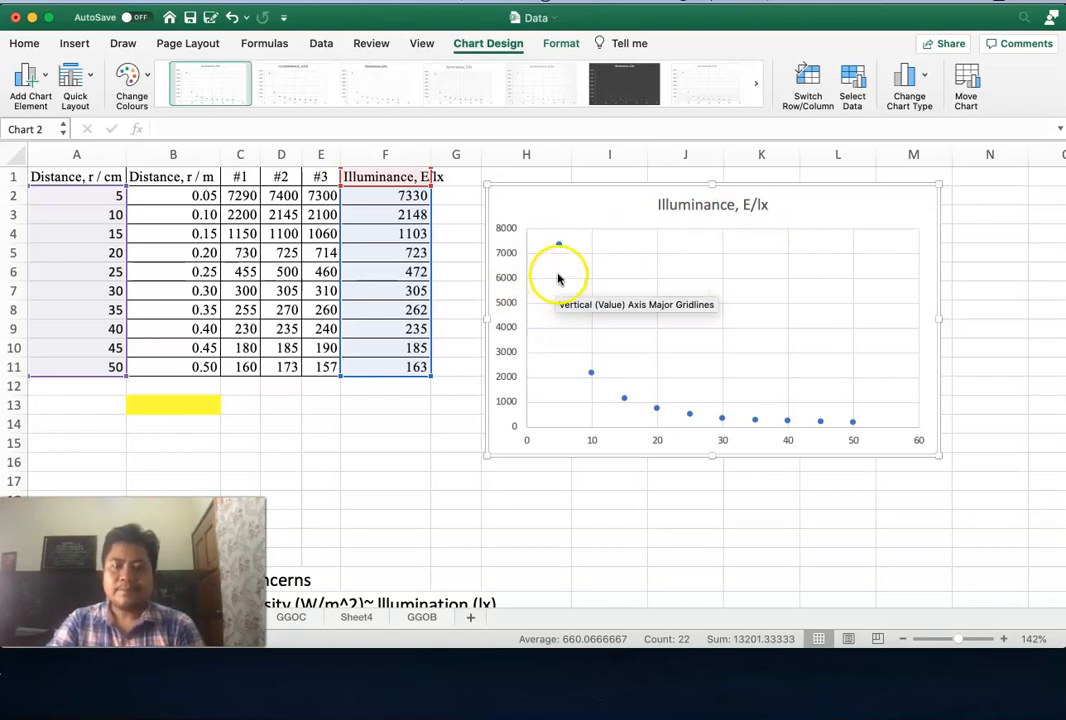
mouse_move(558, 244)
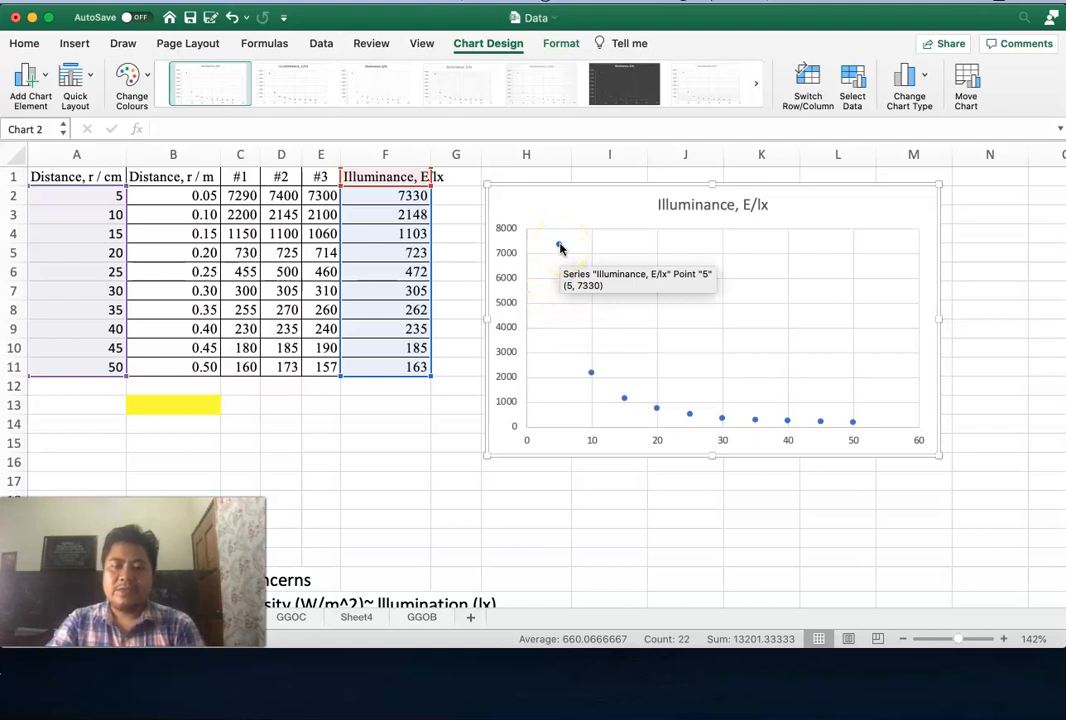
Add a trendline to the illuminance data points, initially as an exponential fit
right_click(558, 248)
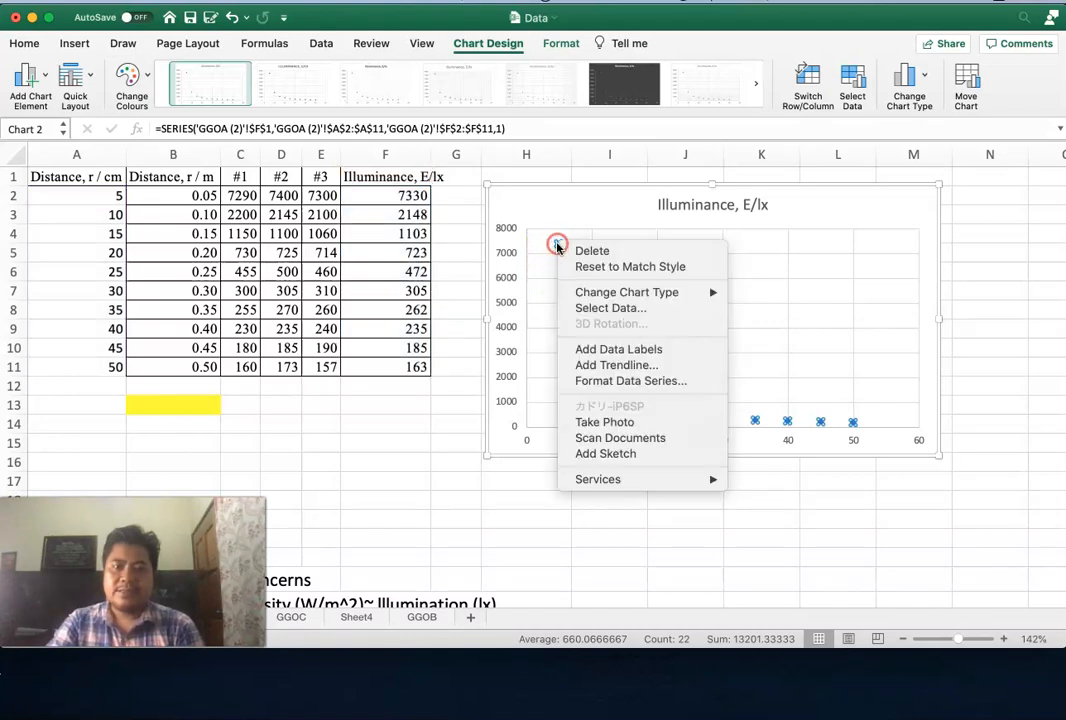
mouse_move(616, 364)
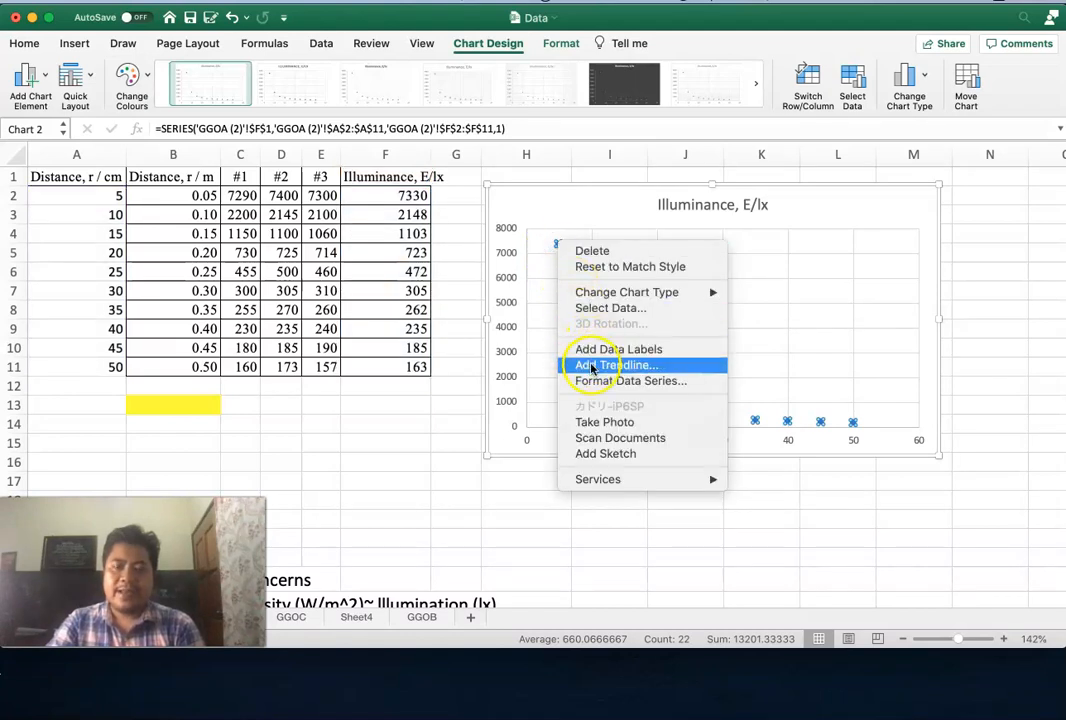
click(614, 364)
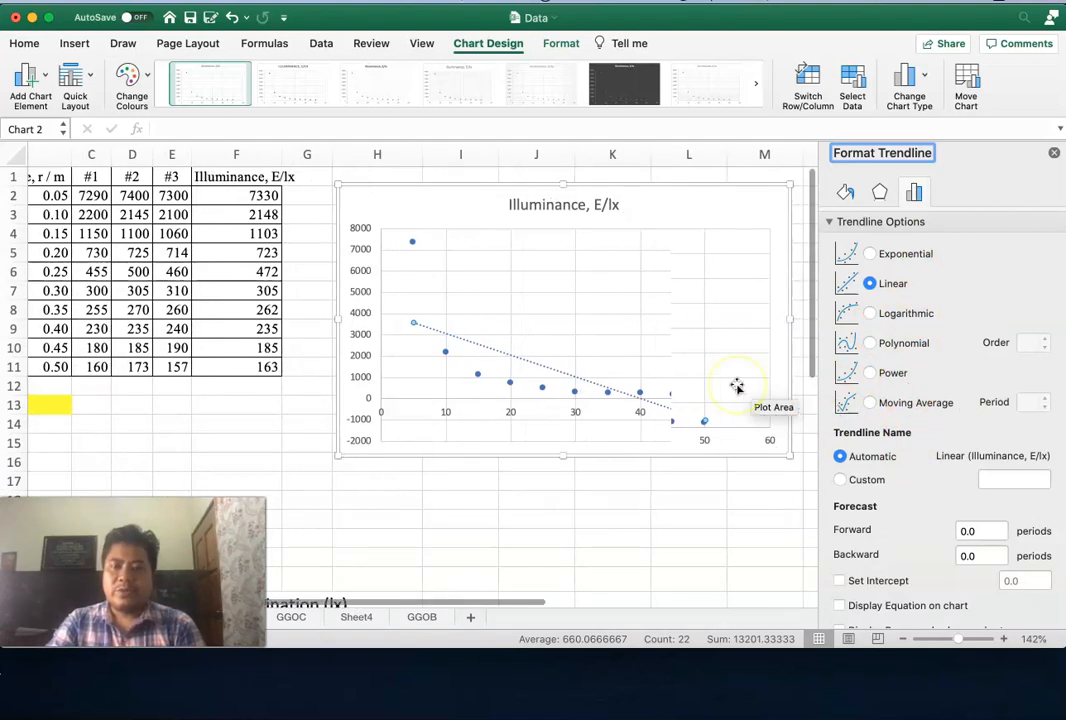
mouse_move(660, 412)
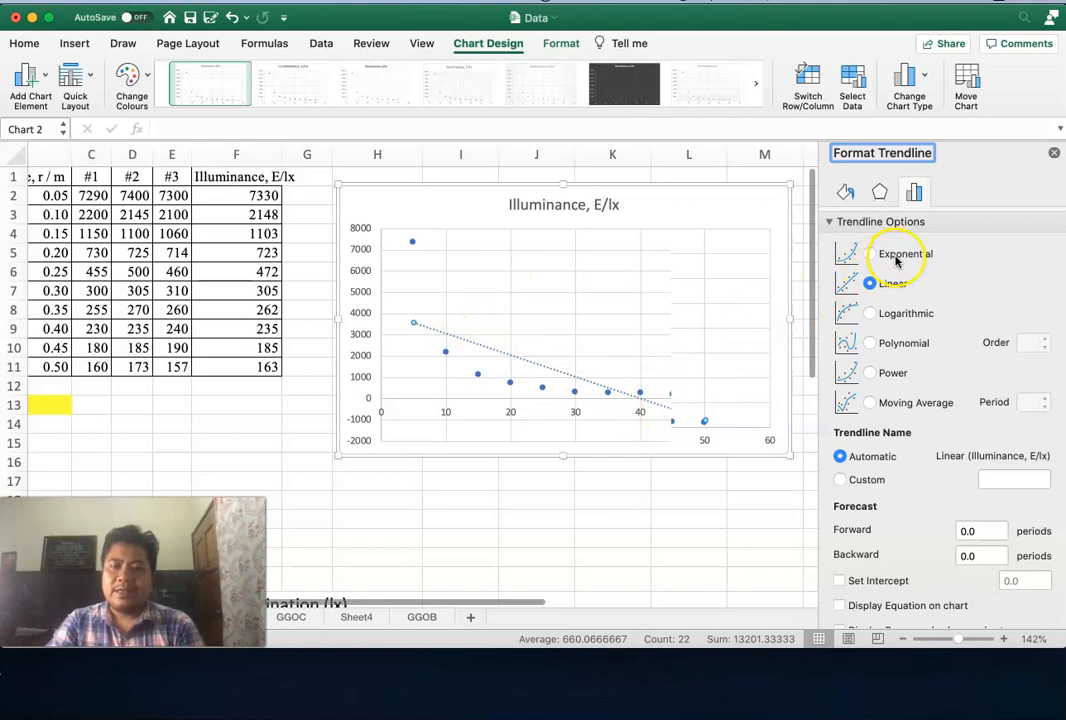
click(868, 252)
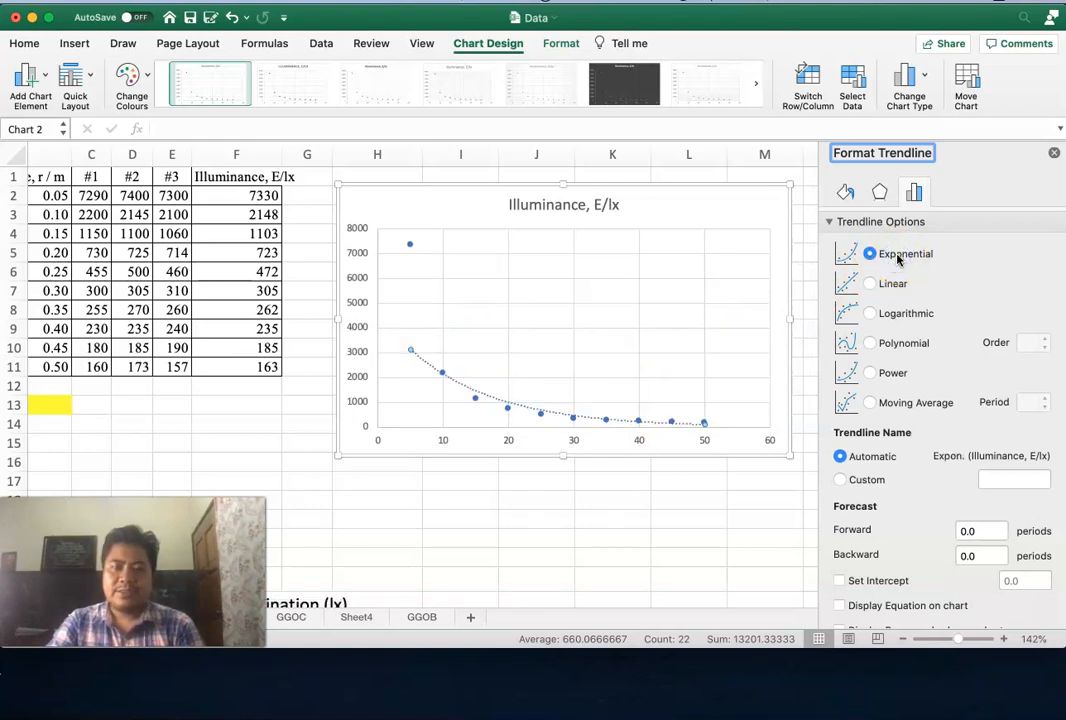
mouse_move(690, 414)
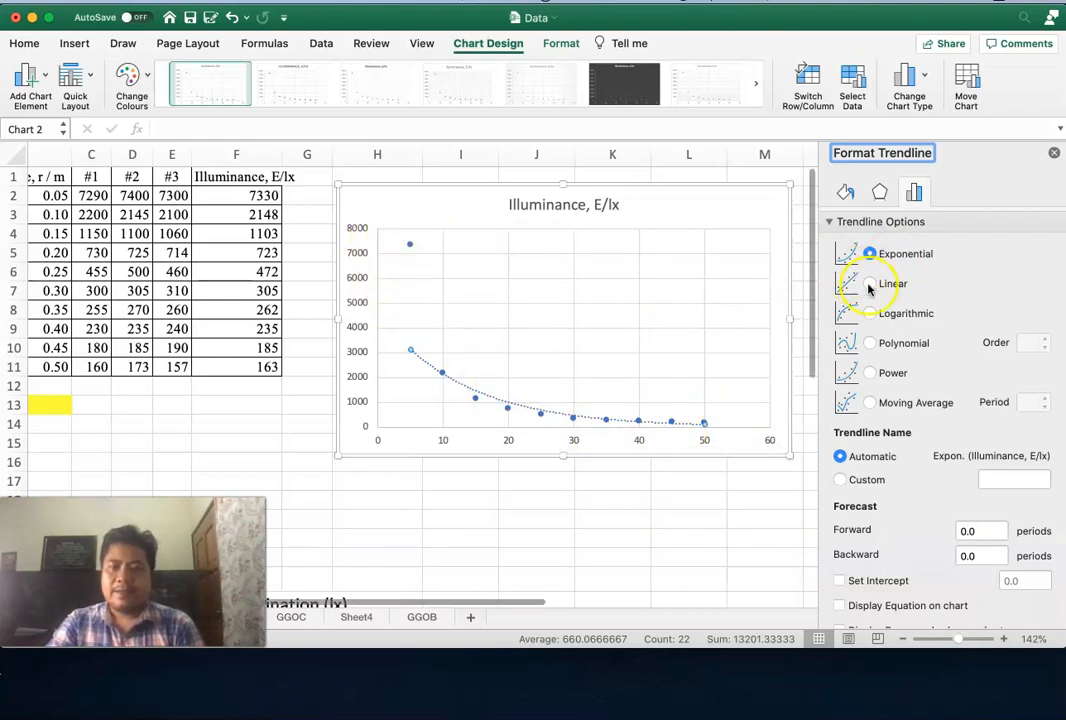
Try logarithmic and polynomial fits, then settle on a power trendline
click(868, 312)
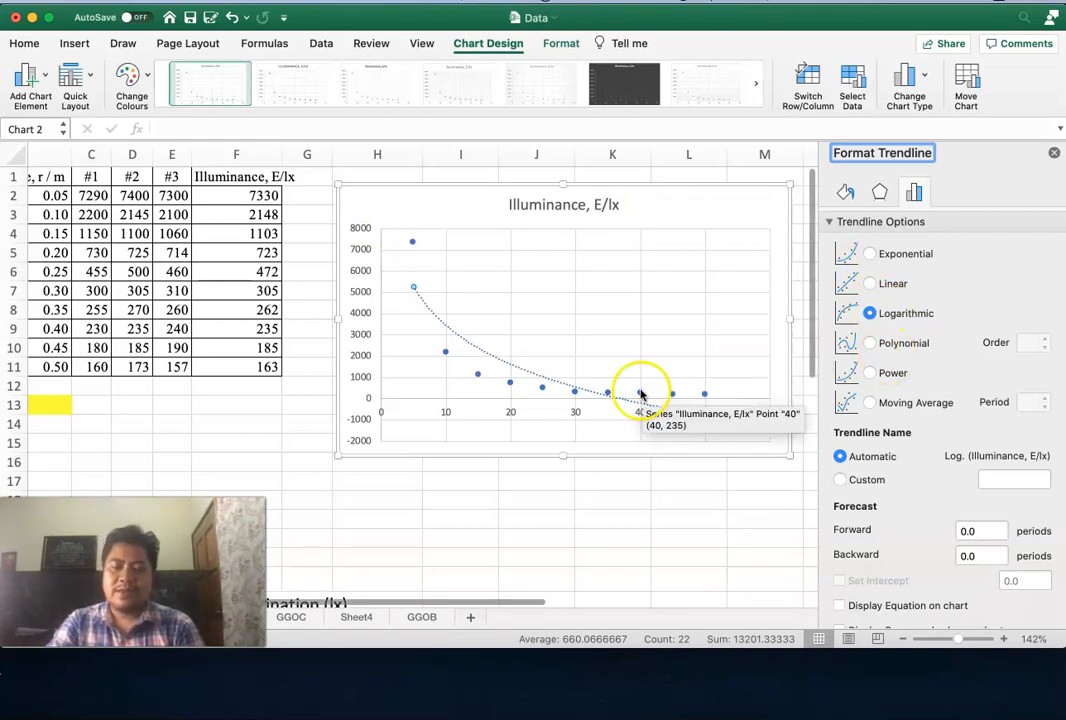
mouse_move(878, 368)
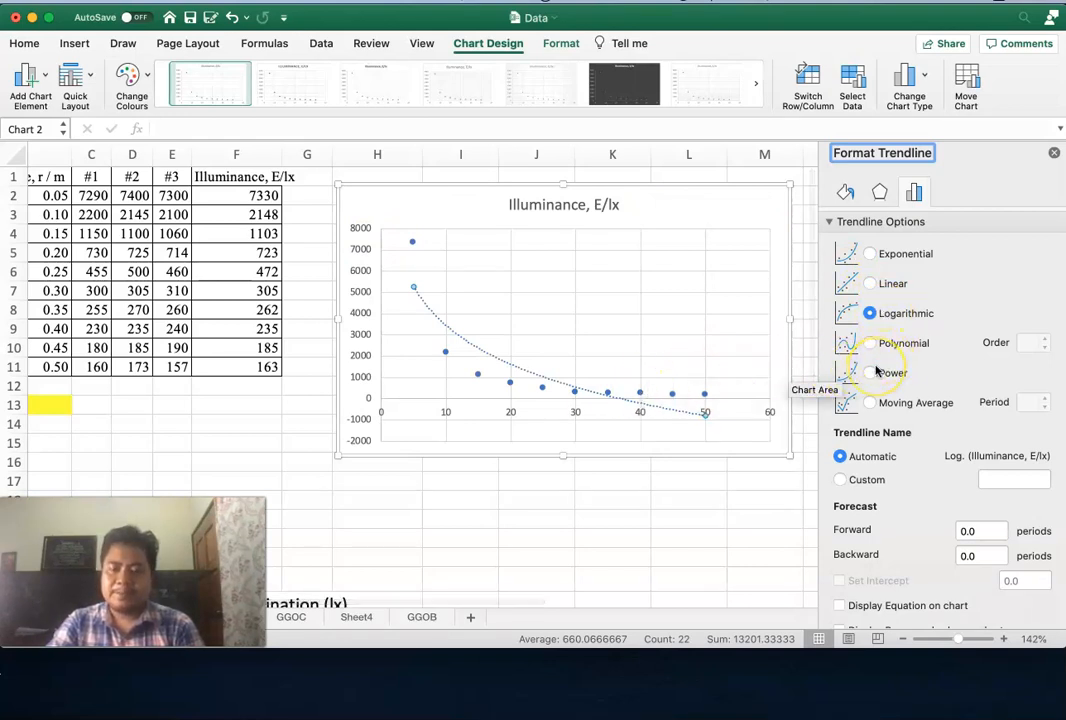
click(868, 334)
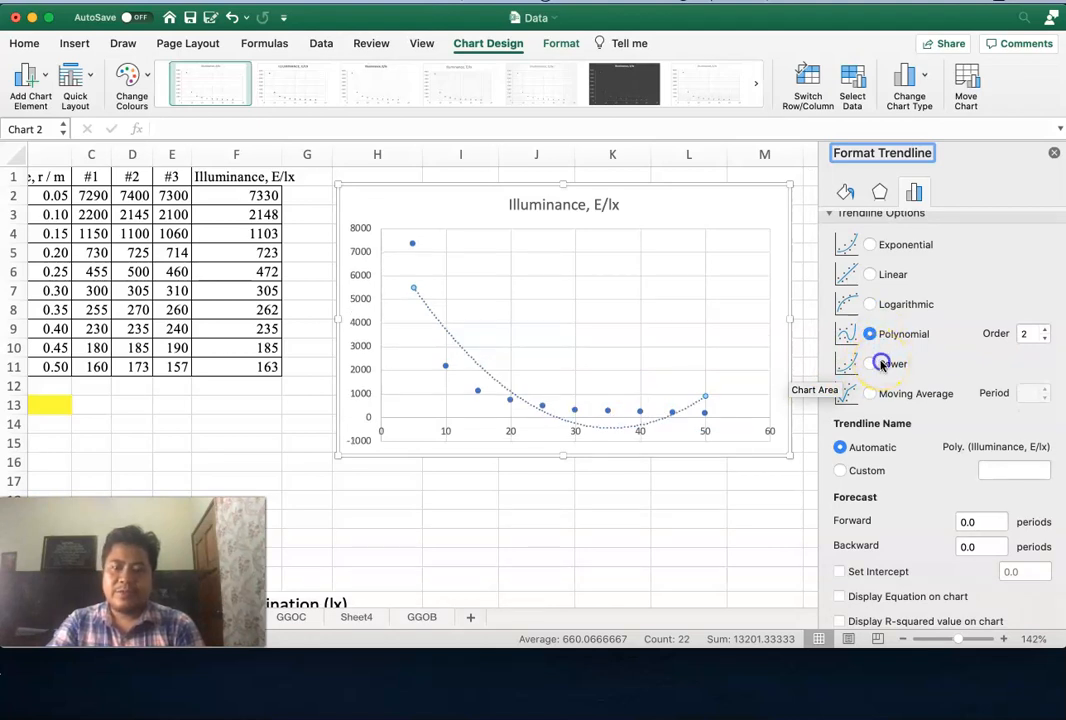
click(868, 364)
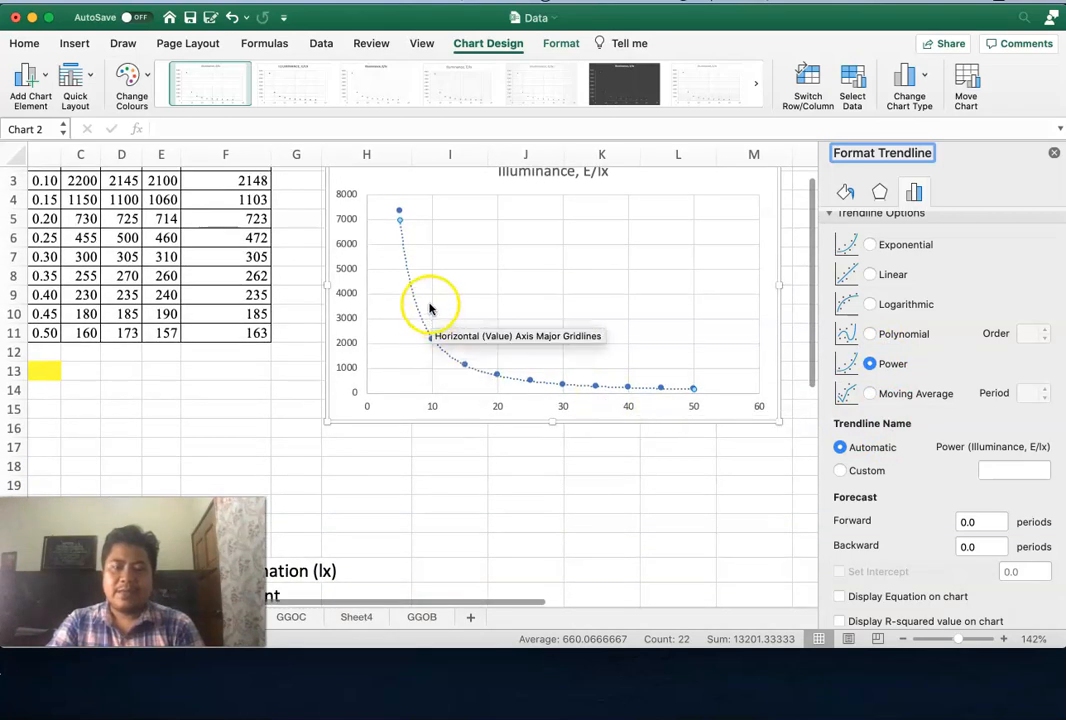
mouse_move(636, 370)
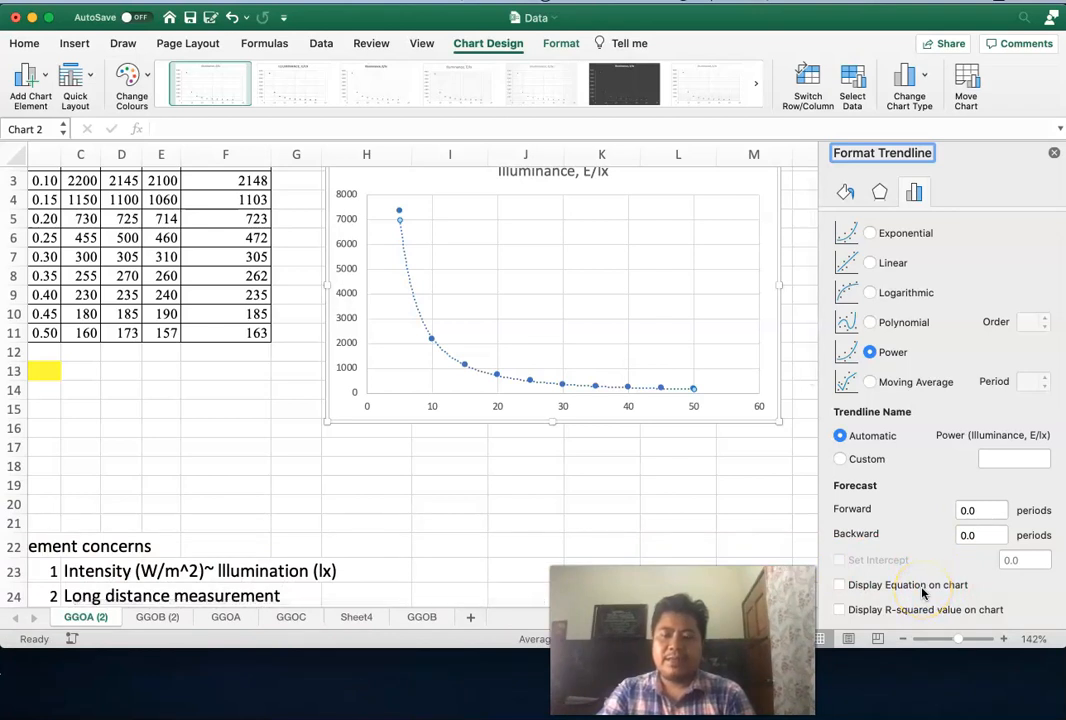
Display the power trendline's equation, y = 101516x^-1.663, on the chart
click(840, 584)
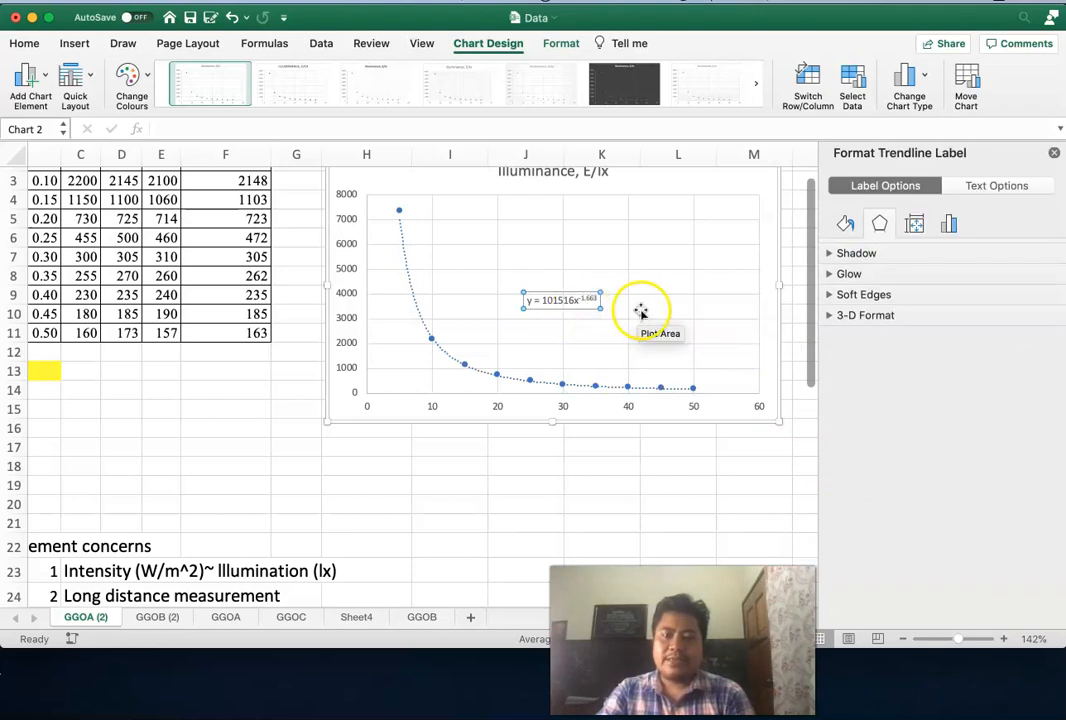
mouse_move(676, 312)
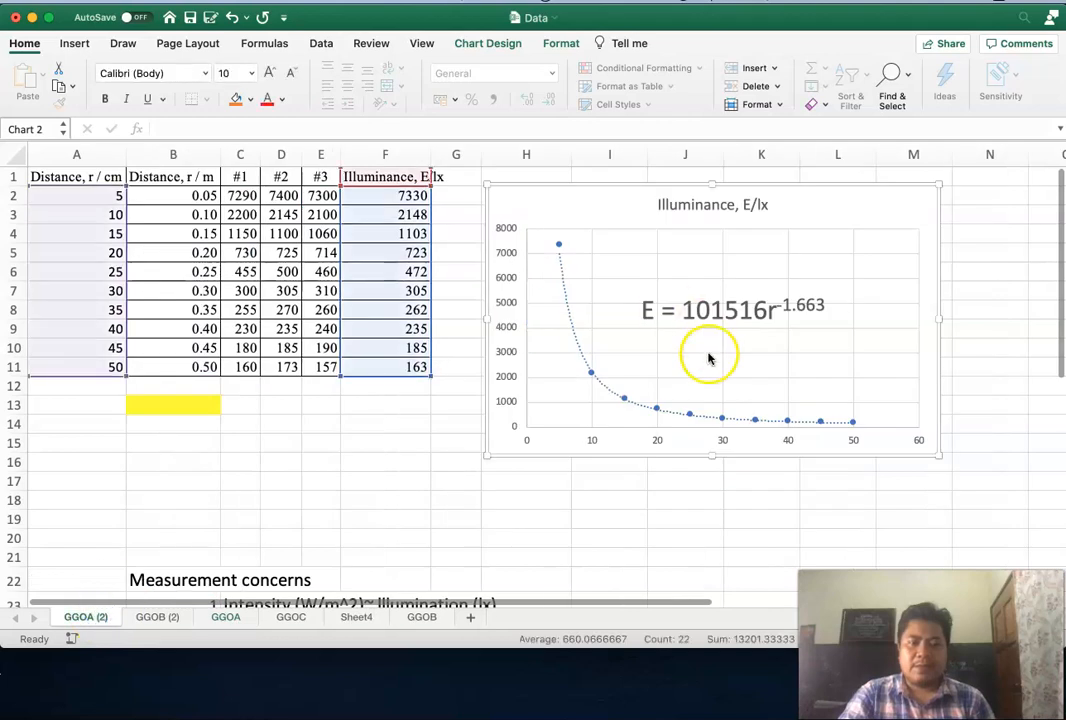
mouse_move(710, 310)
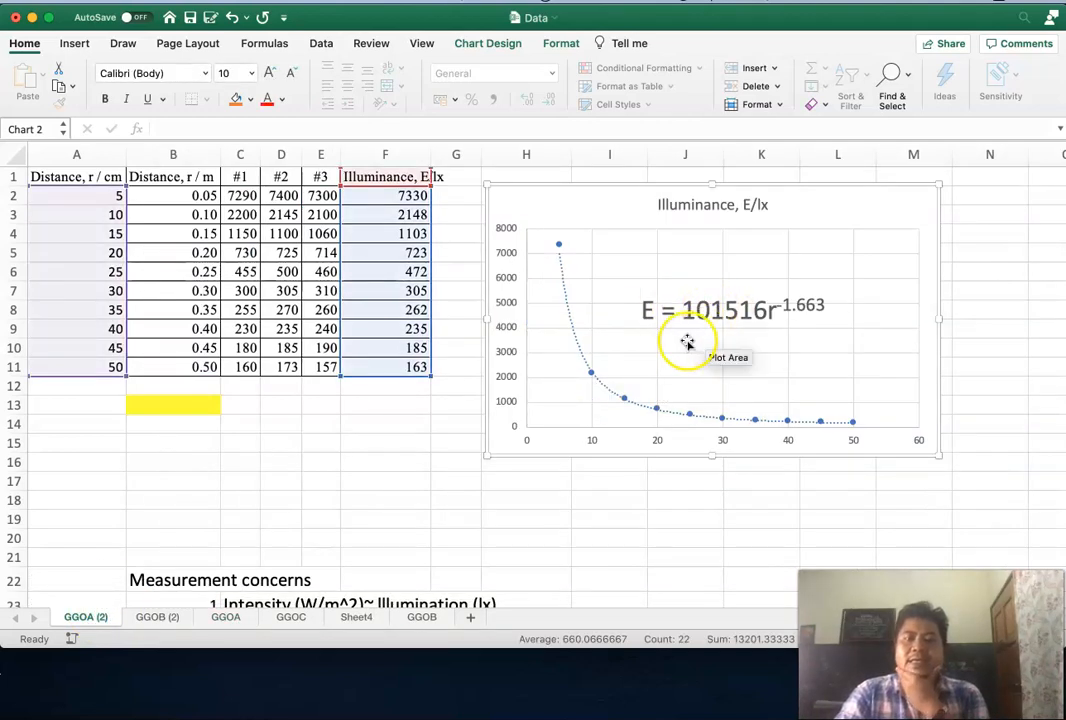
mouse_move(510, 240)
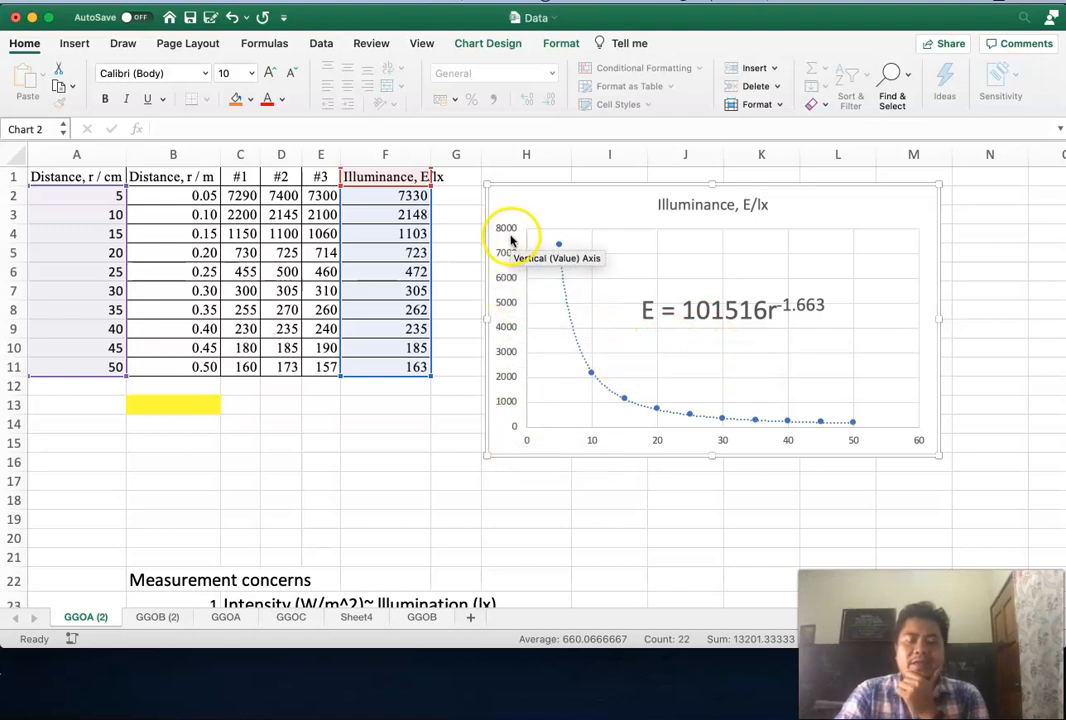
mouse_move(520, 318)
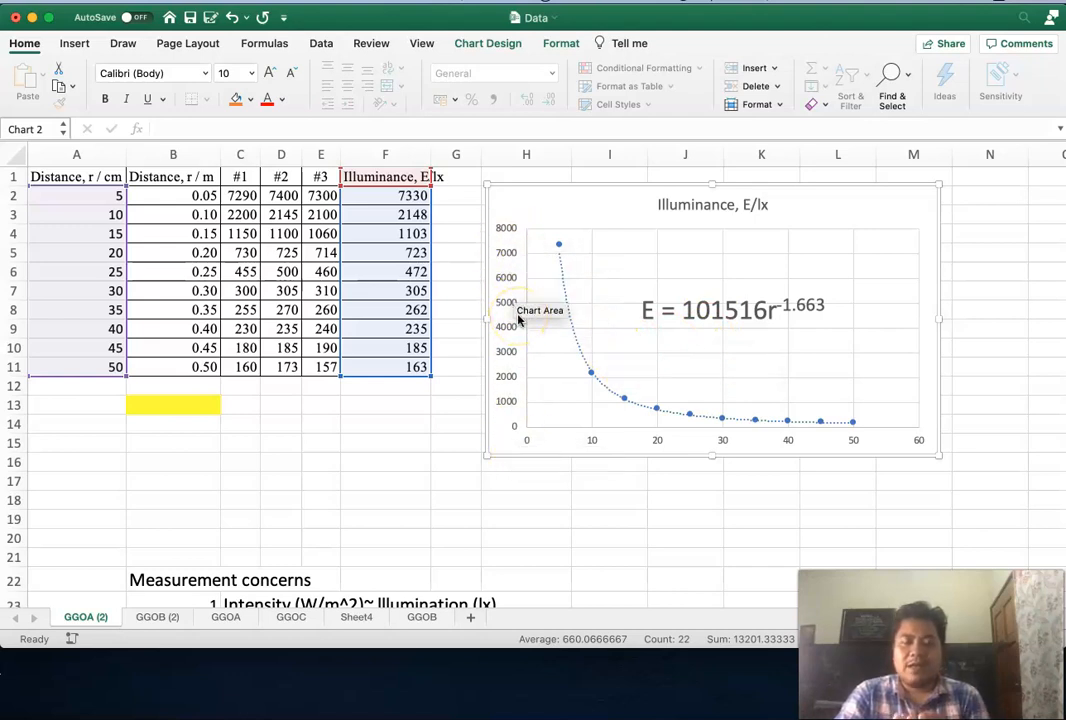
mouse_move(504, 408)
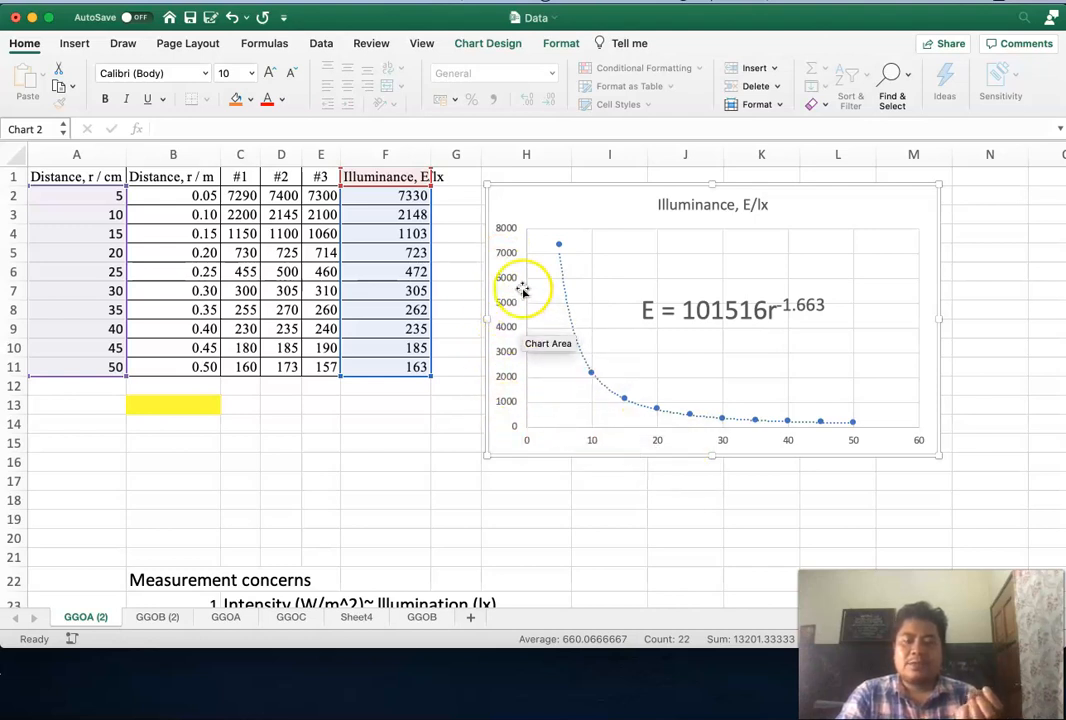
mouse_move(612, 308)
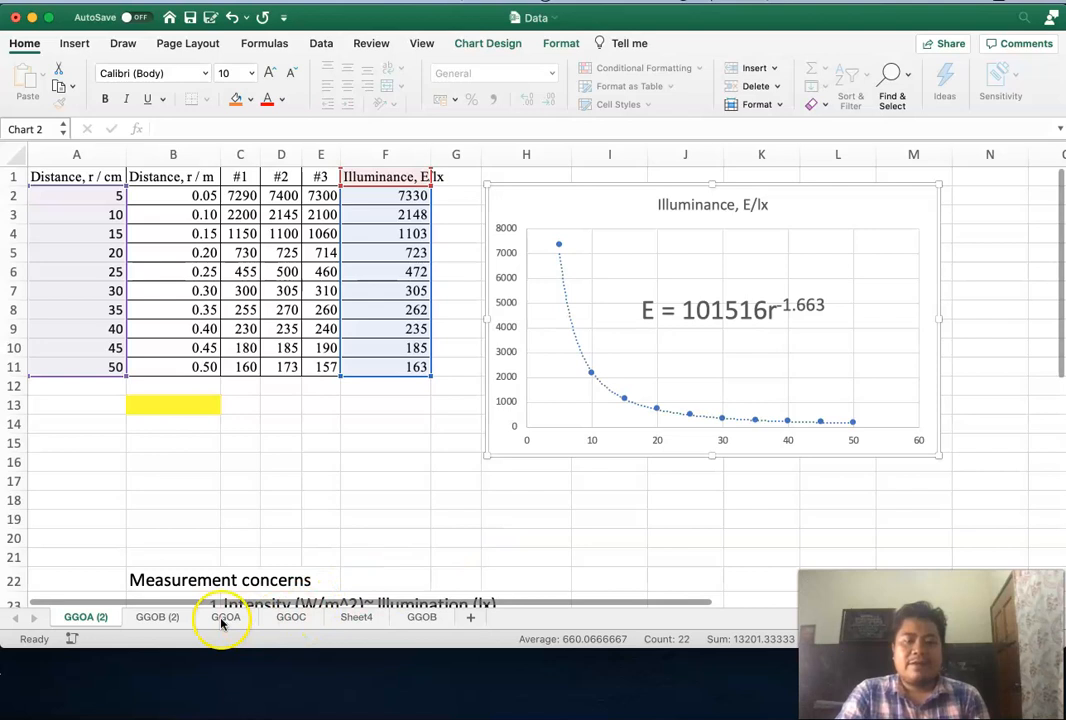
Switch to the GGOA sheet showing the finished chart with E = 47.816r^-1.663
click(224, 616)
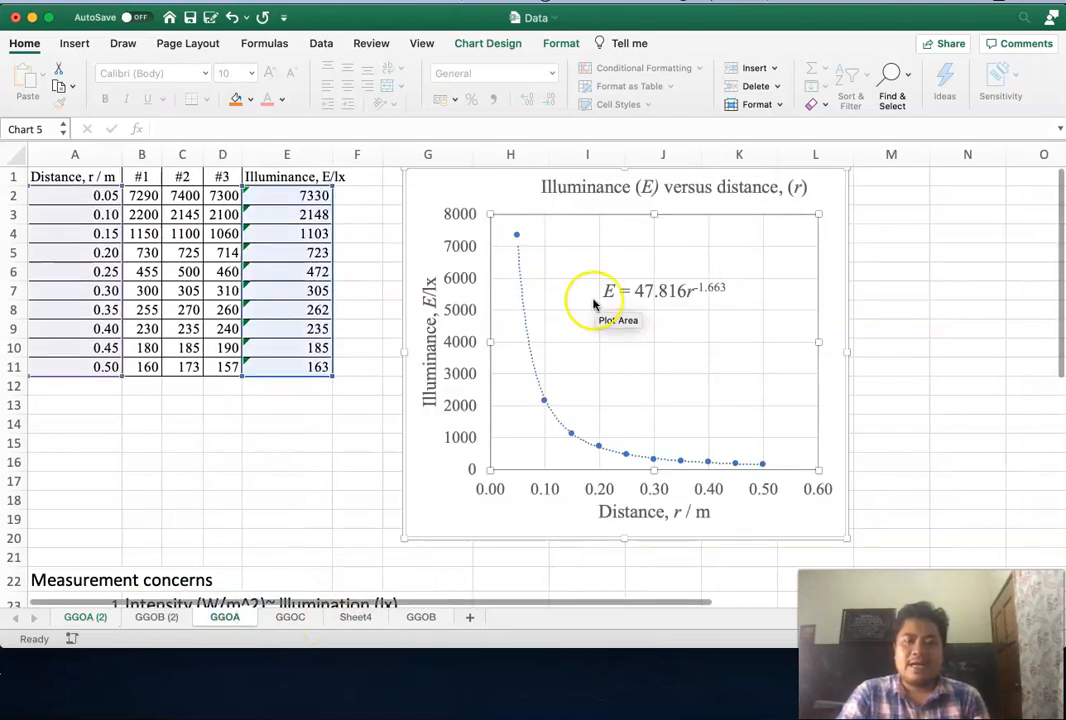
mouse_move(620, 296)
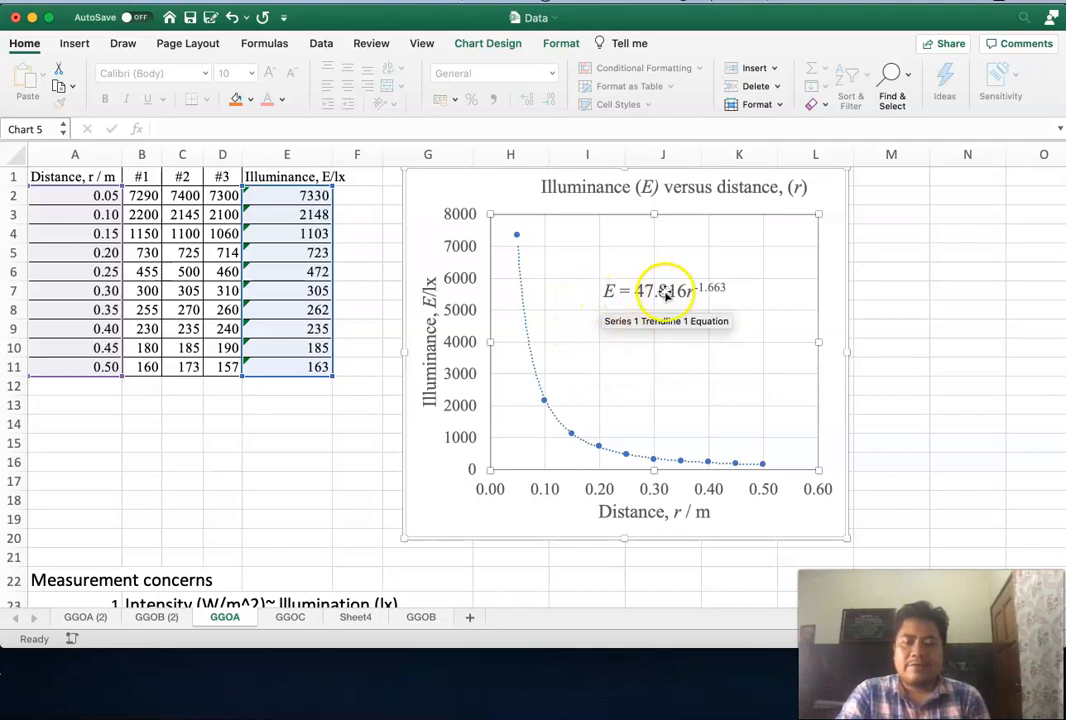
mouse_move(128, 252)
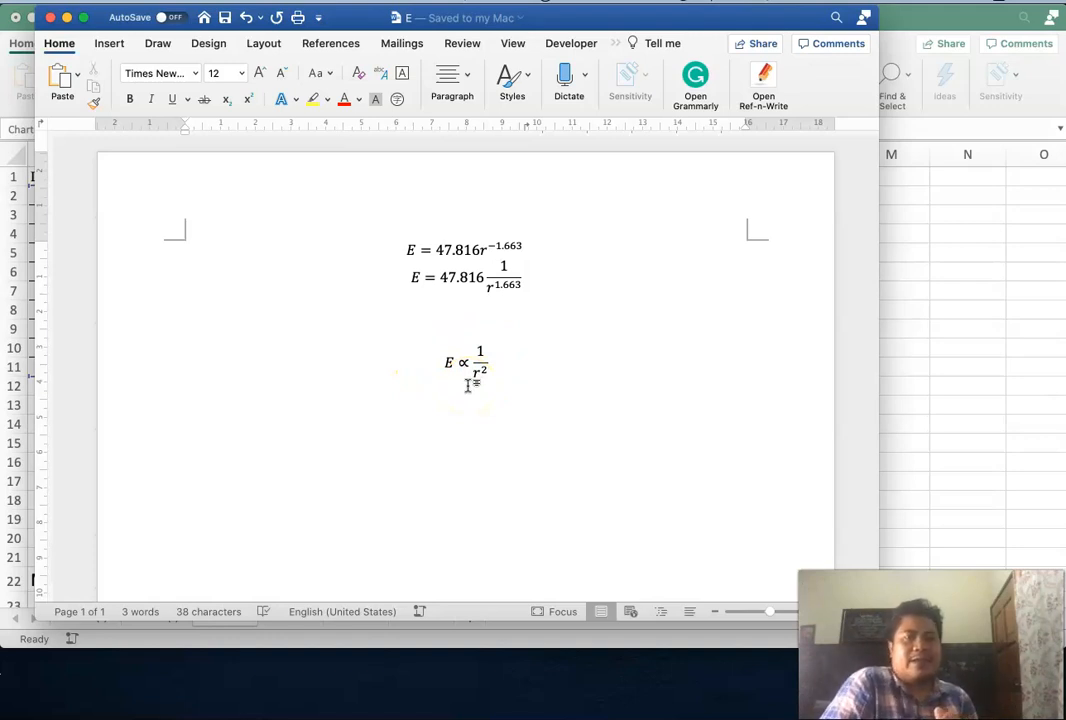
View the Word document rewriting the fit as E = 47.816/r^1.663 beside E ∝ 1/r²
click(186, 384)
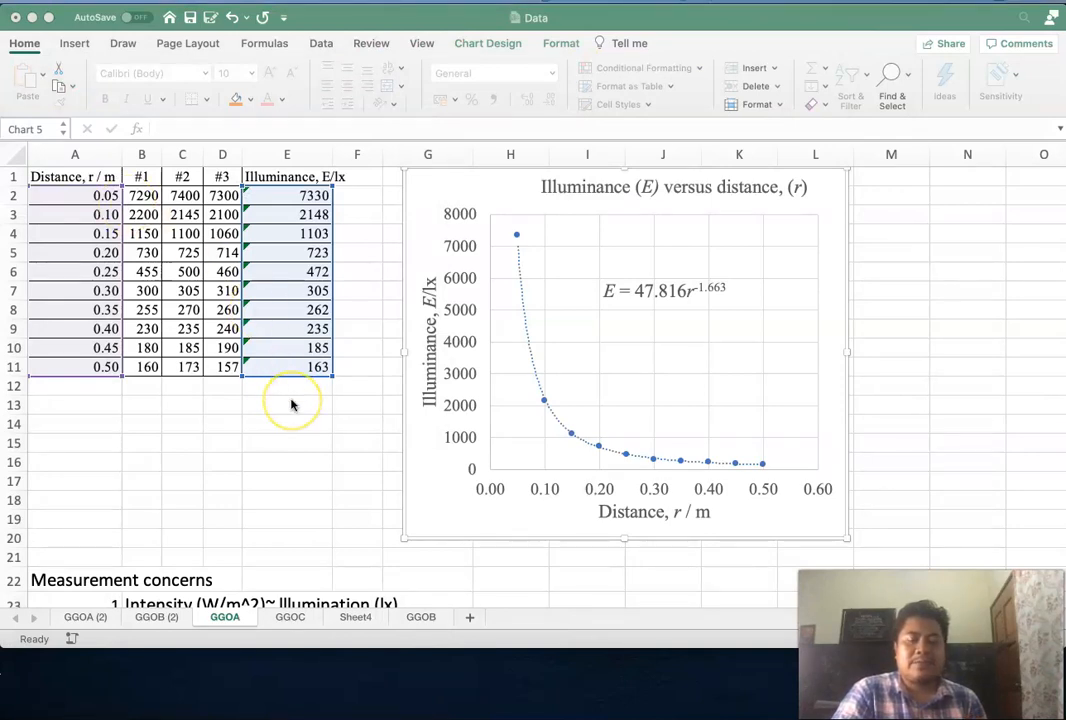
scroll(down, 3)
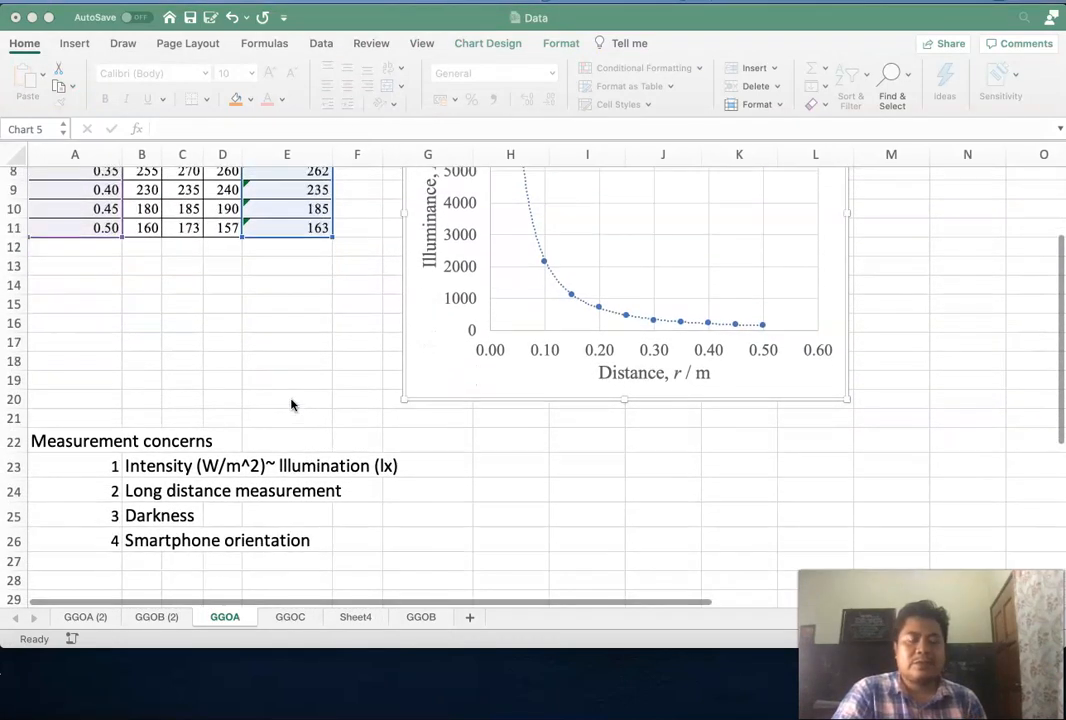
scroll(down, 3)
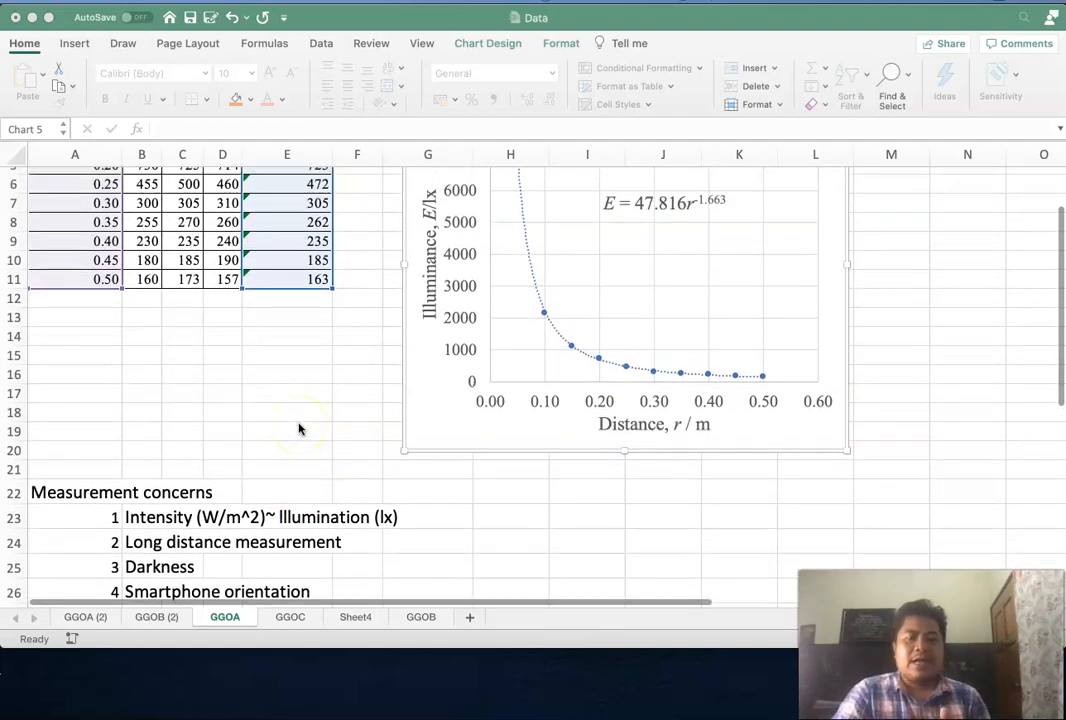
scroll(down, 3)
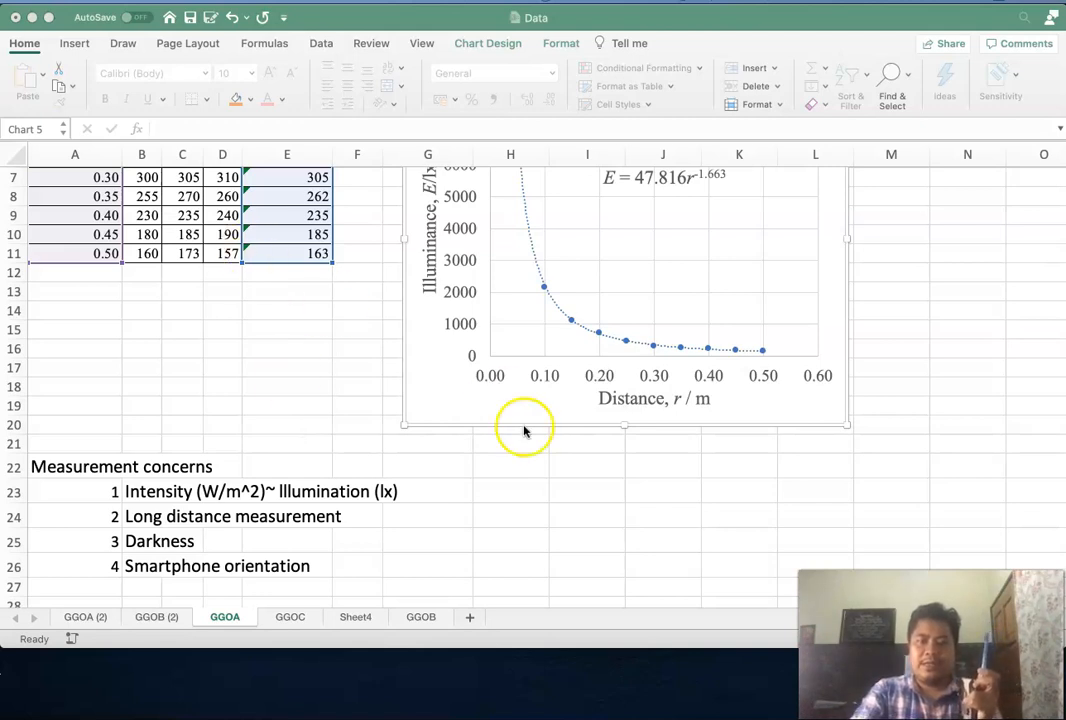
scroll(down, 3)
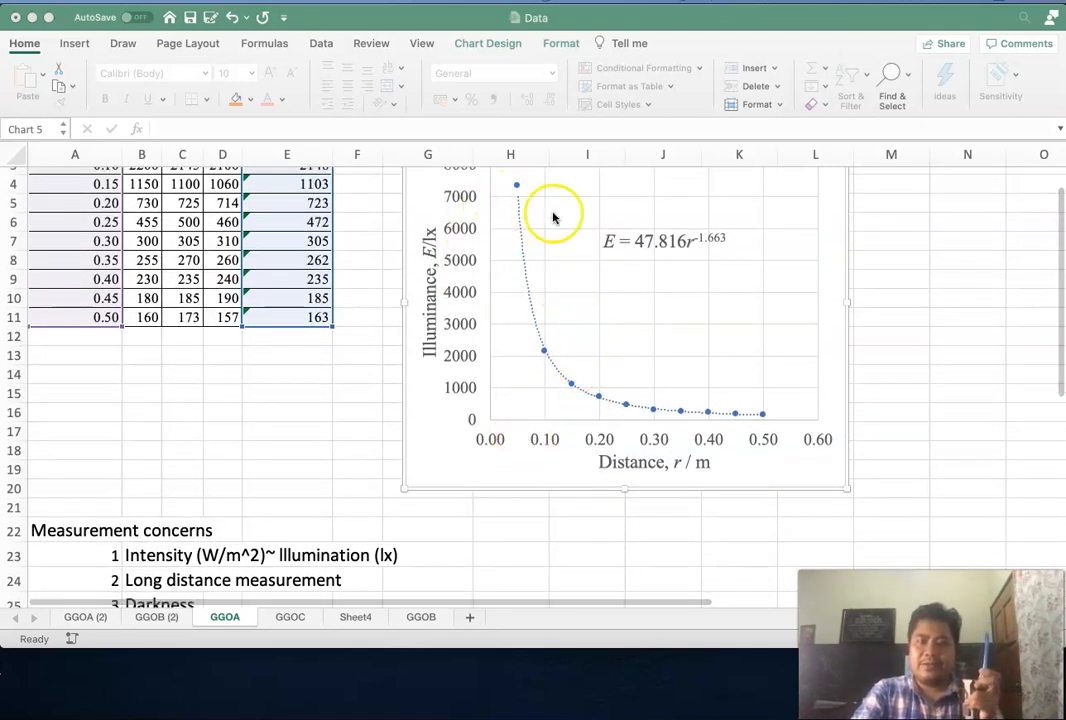
mouse_move(558, 428)
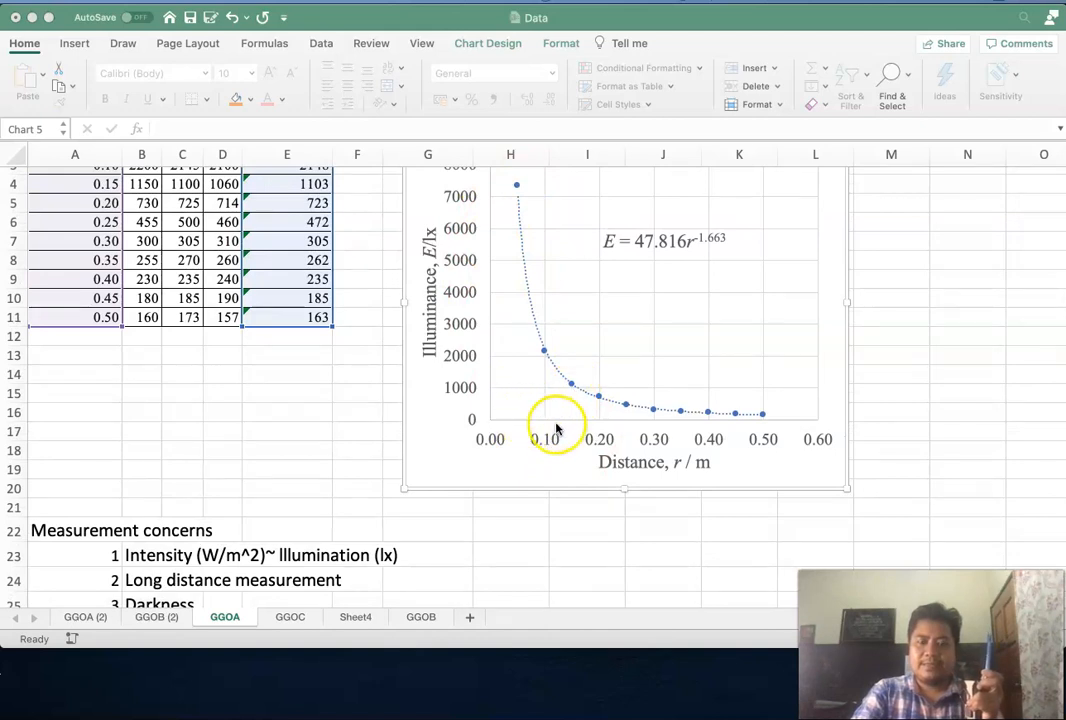
mouse_move(688, 438)
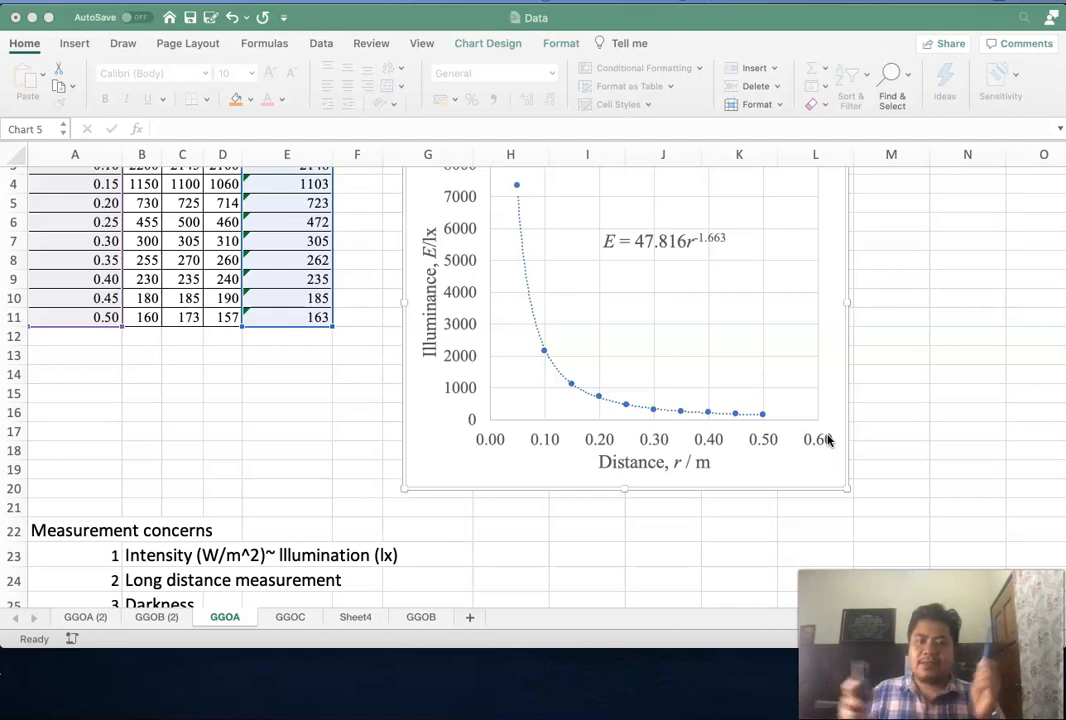
scroll(down, 3)
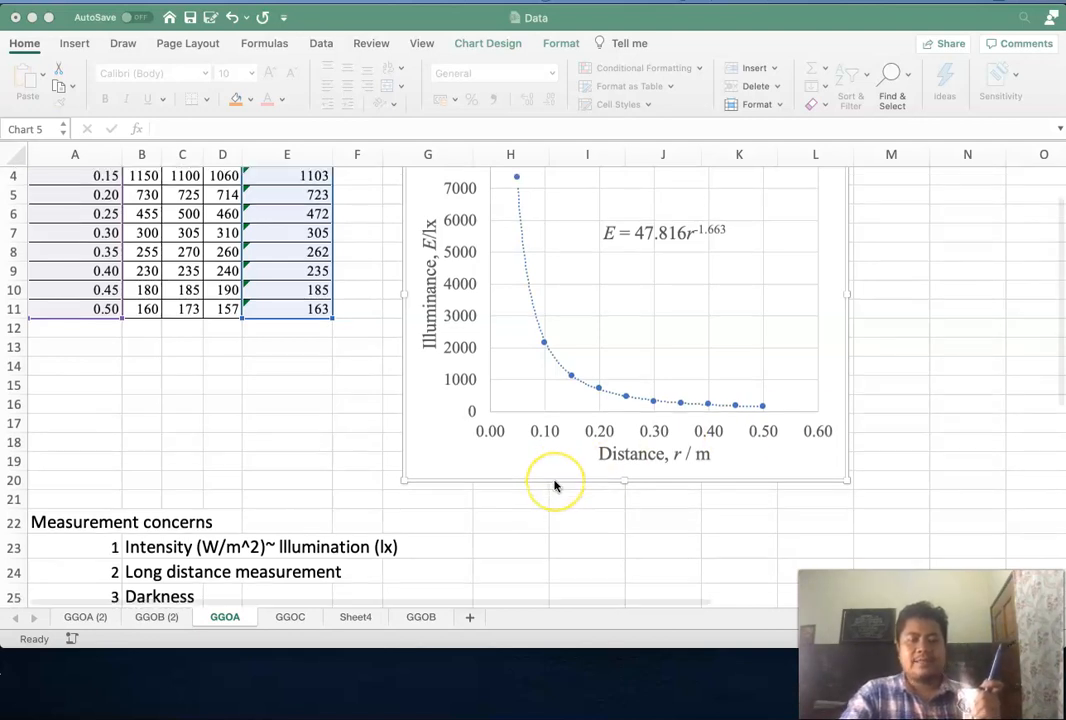
scroll(down, 3)
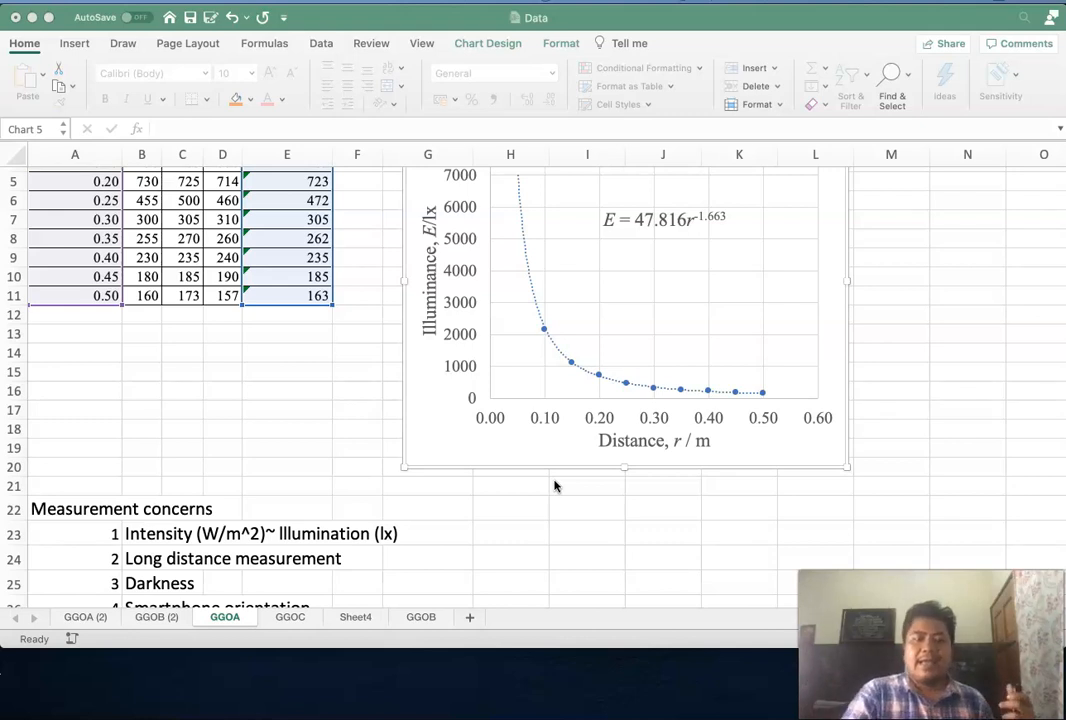
scroll(down, 3)
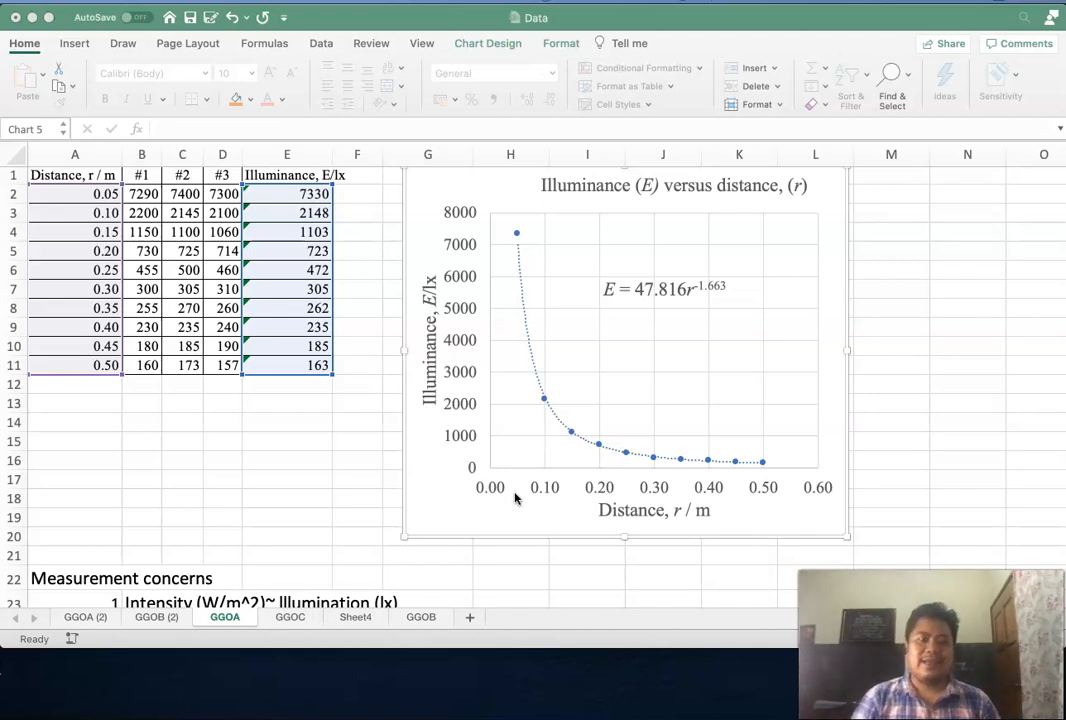
mouse_move(96, 660)
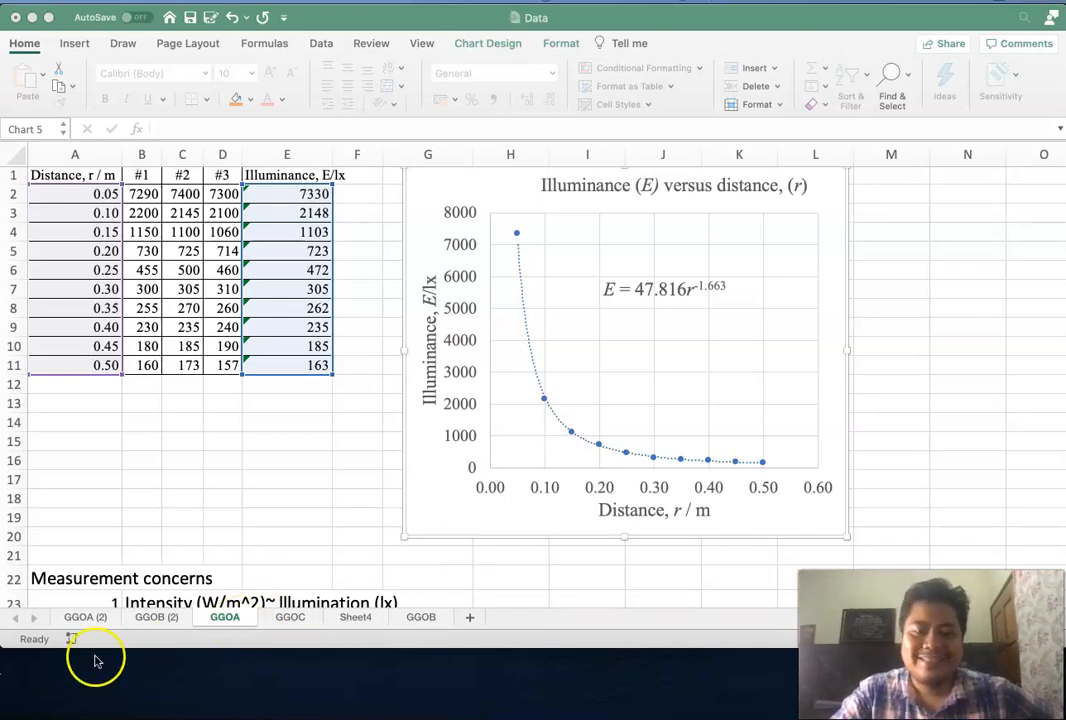